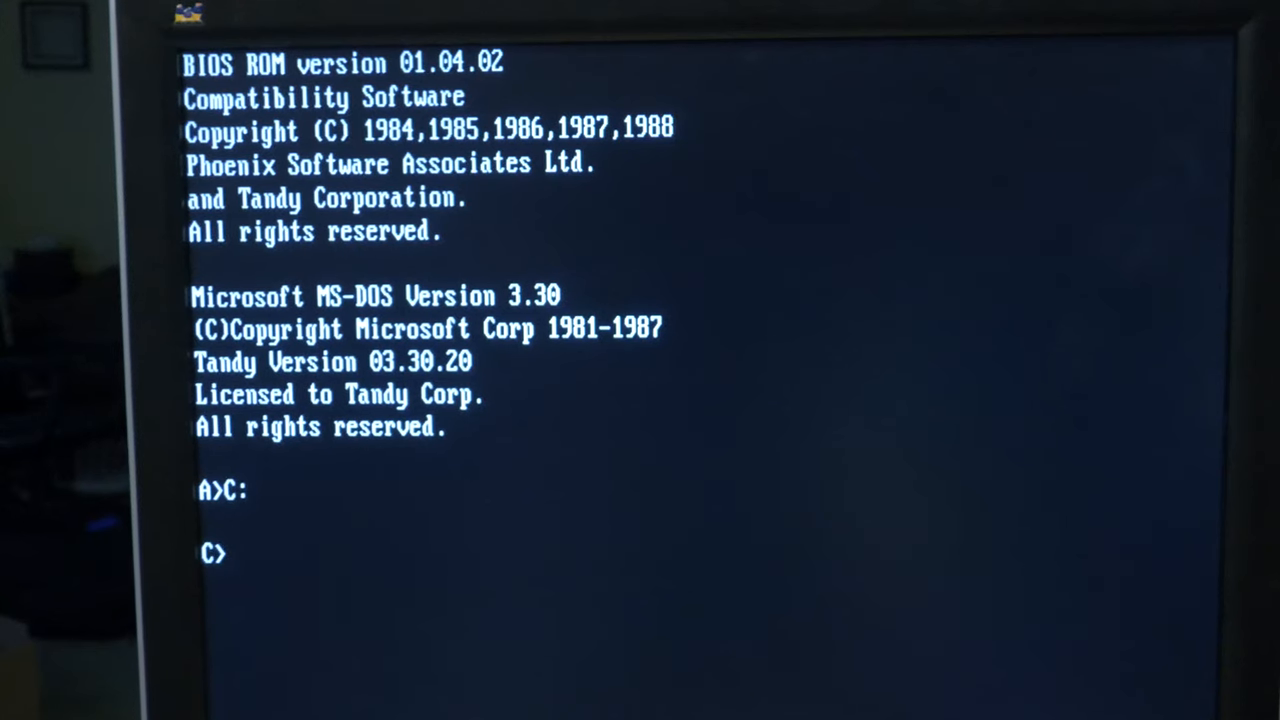
# - List the contents of drive C in wide format with dir/w before launching DeskMate
pyautogui.write('dir/w')
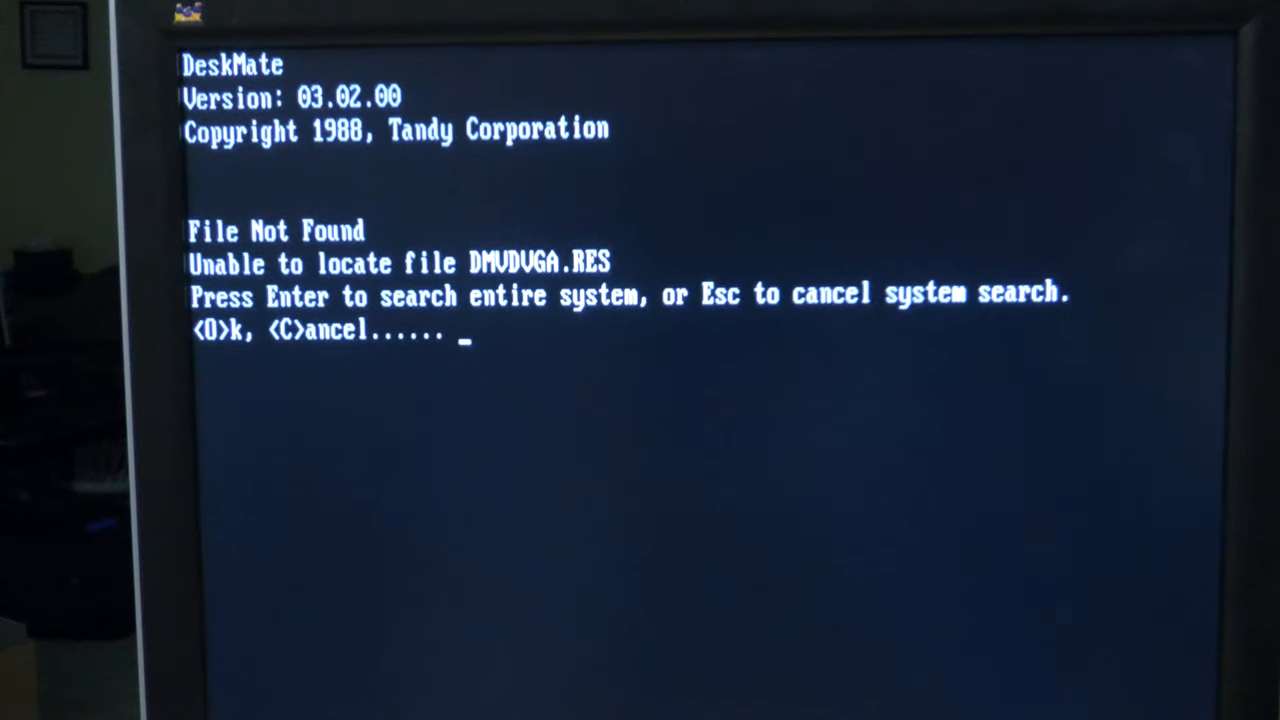
# - Answer Ok to the File Not Found prompt so the whole system is searched for DMVDVGA.RES
pyautogui.write('o')
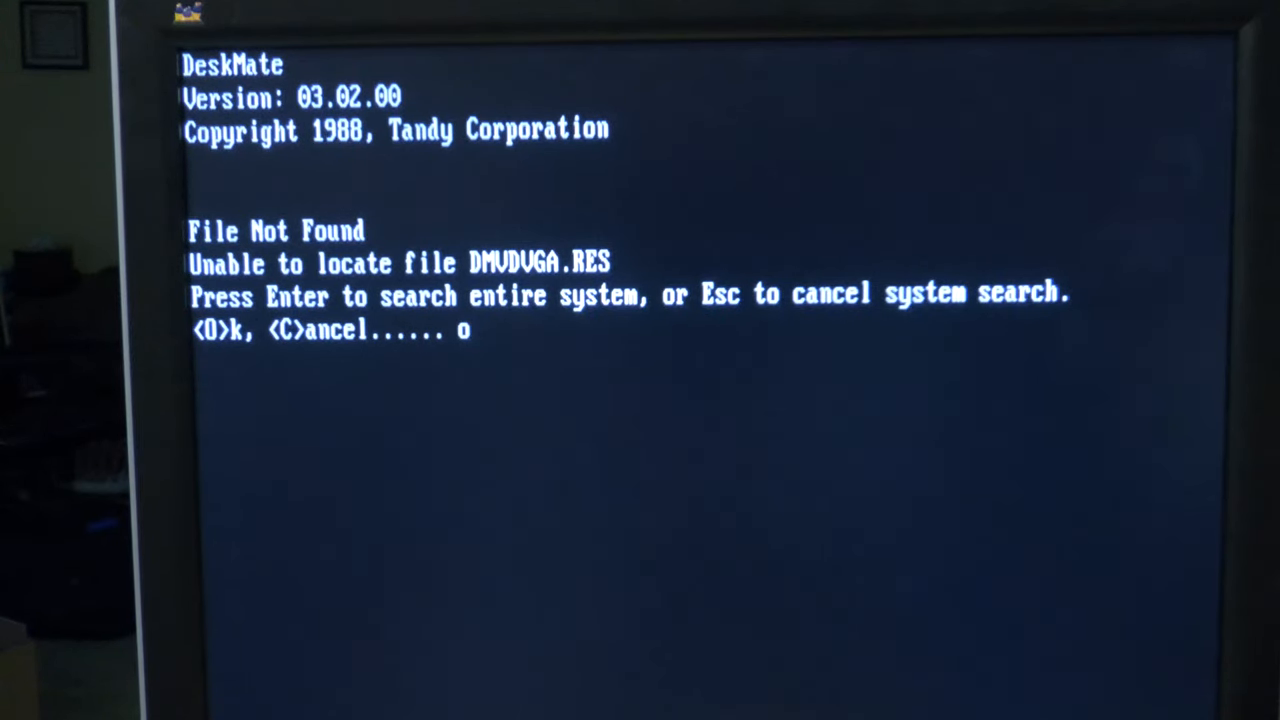
pyautogui.press('Return')
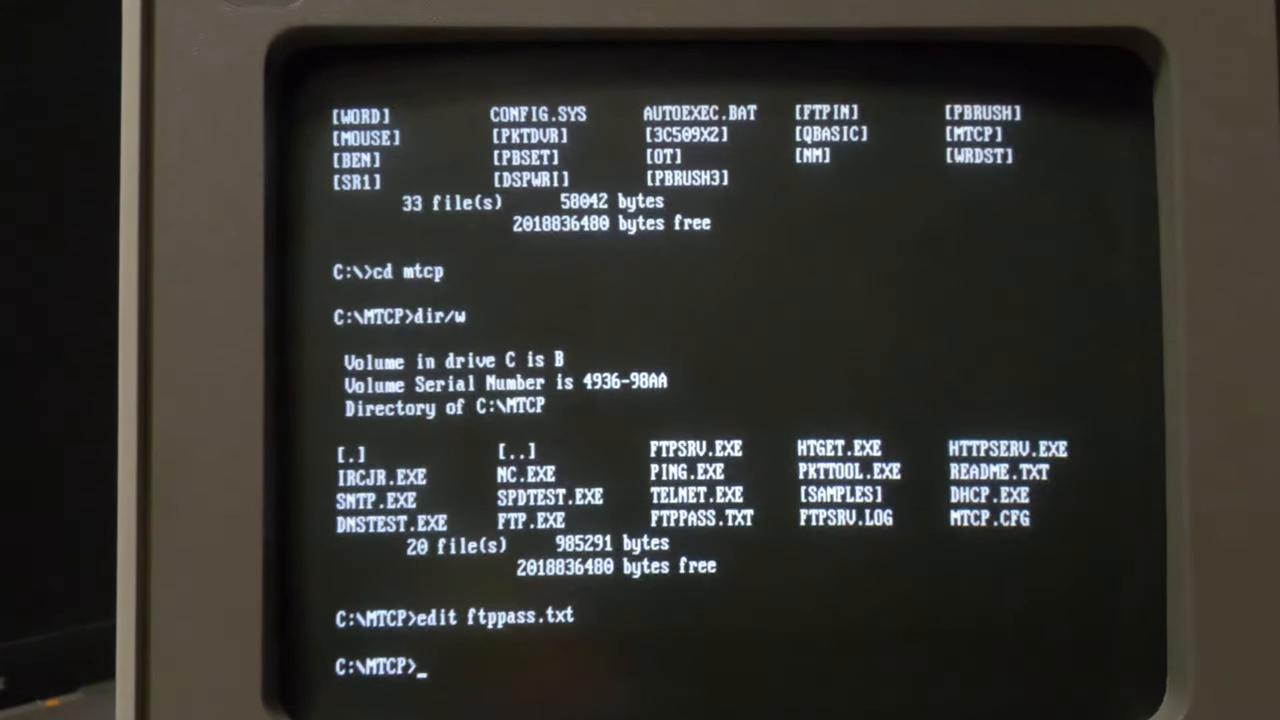
# - Start the mTCP FTP server with ftpsrv from the C:\MTCP folder
pyautogui.write('ftpsrv')
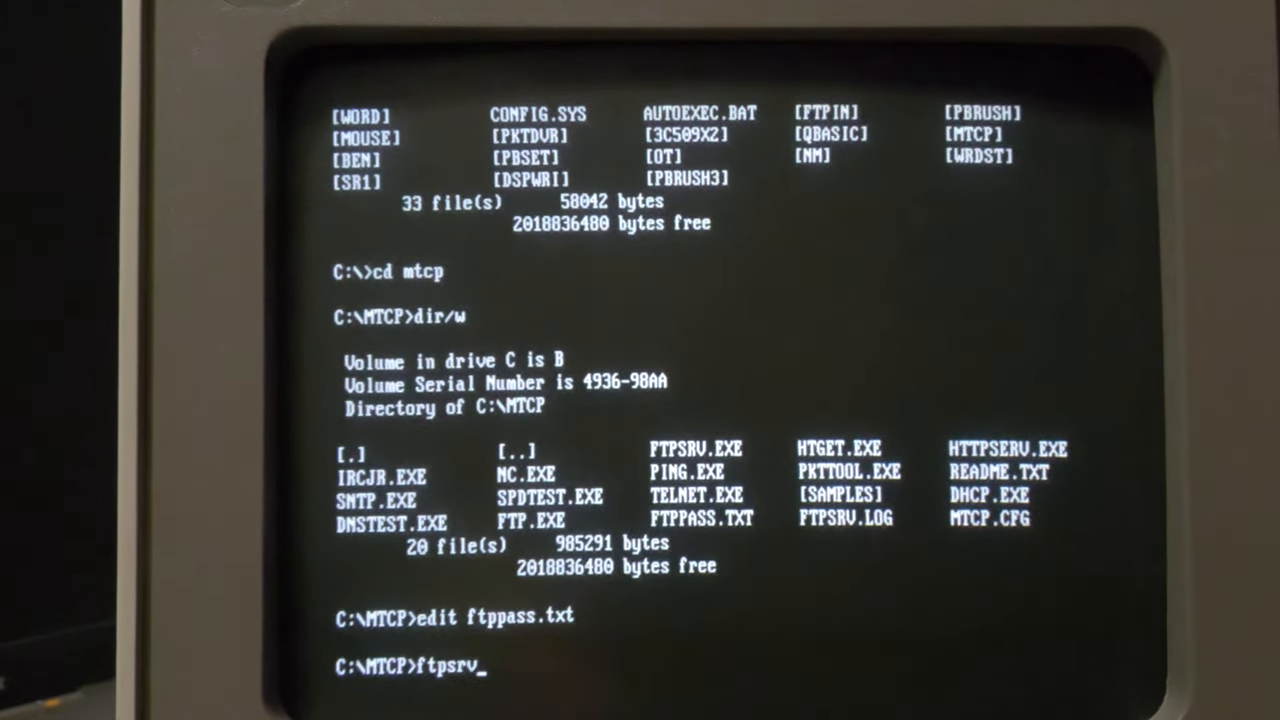
pyautogui.press('Return')
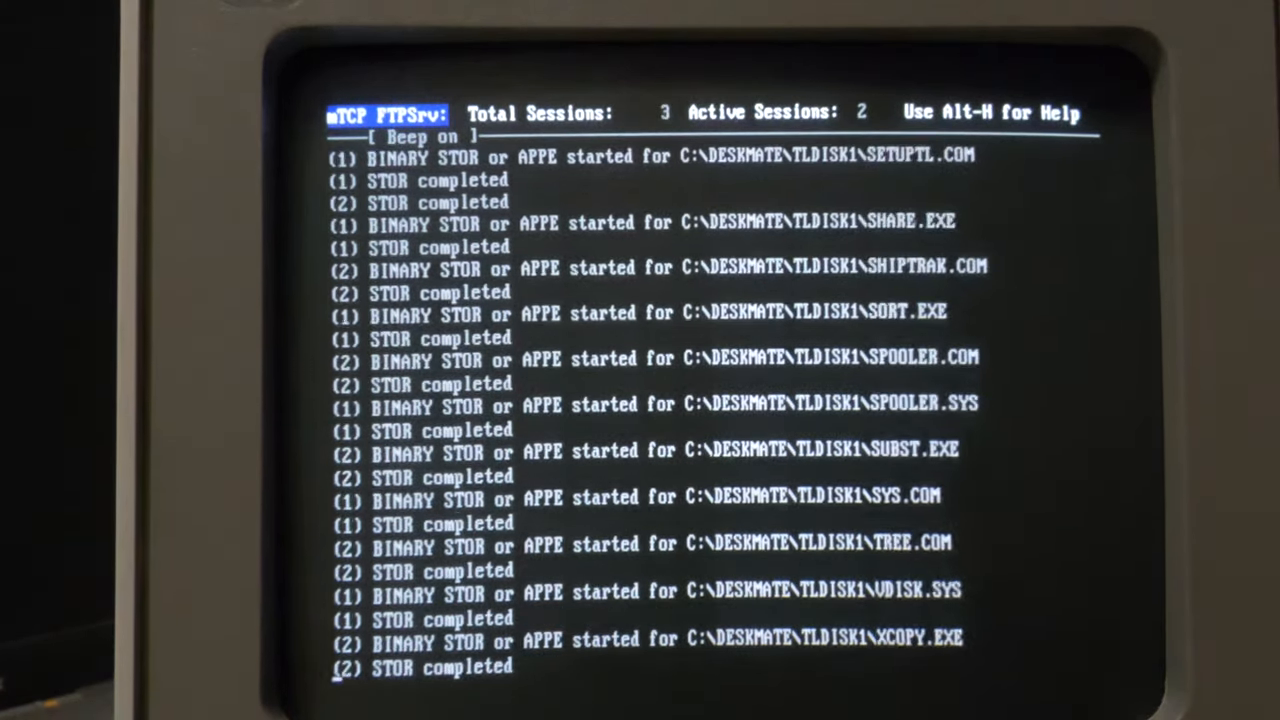
# - Scroll through the FORMAT help text listing label, quick format and floppy size options
pyautogui.scroll(-3)
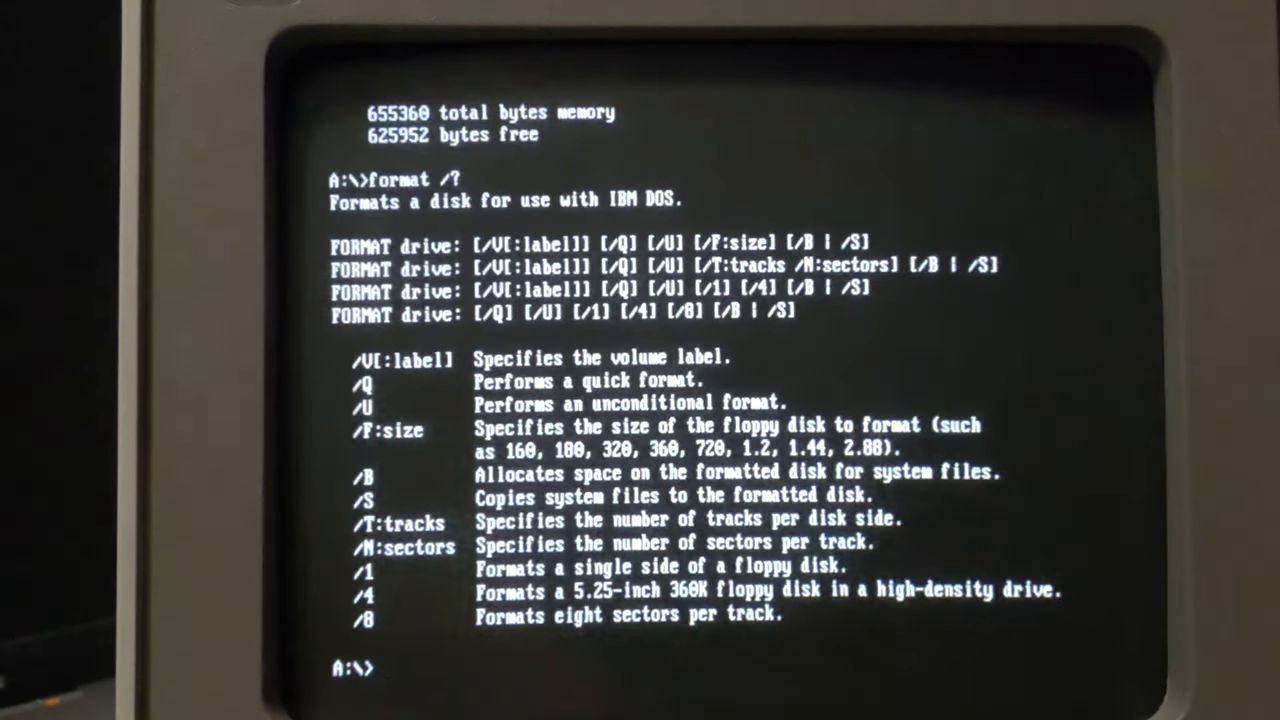
# - Format the floppy in drive A as a 720K disk (format a: /f:720) and answer Y to proceed
pyautogui.write('format')
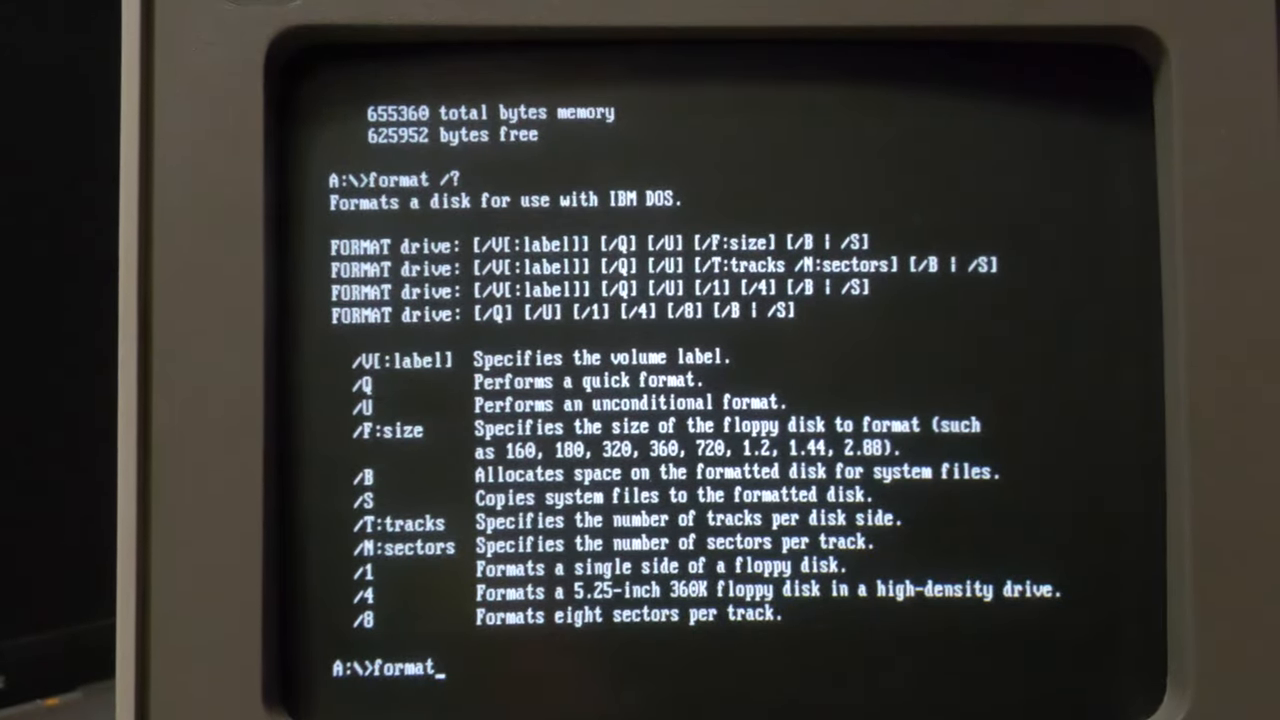
pyautogui.write('a:')
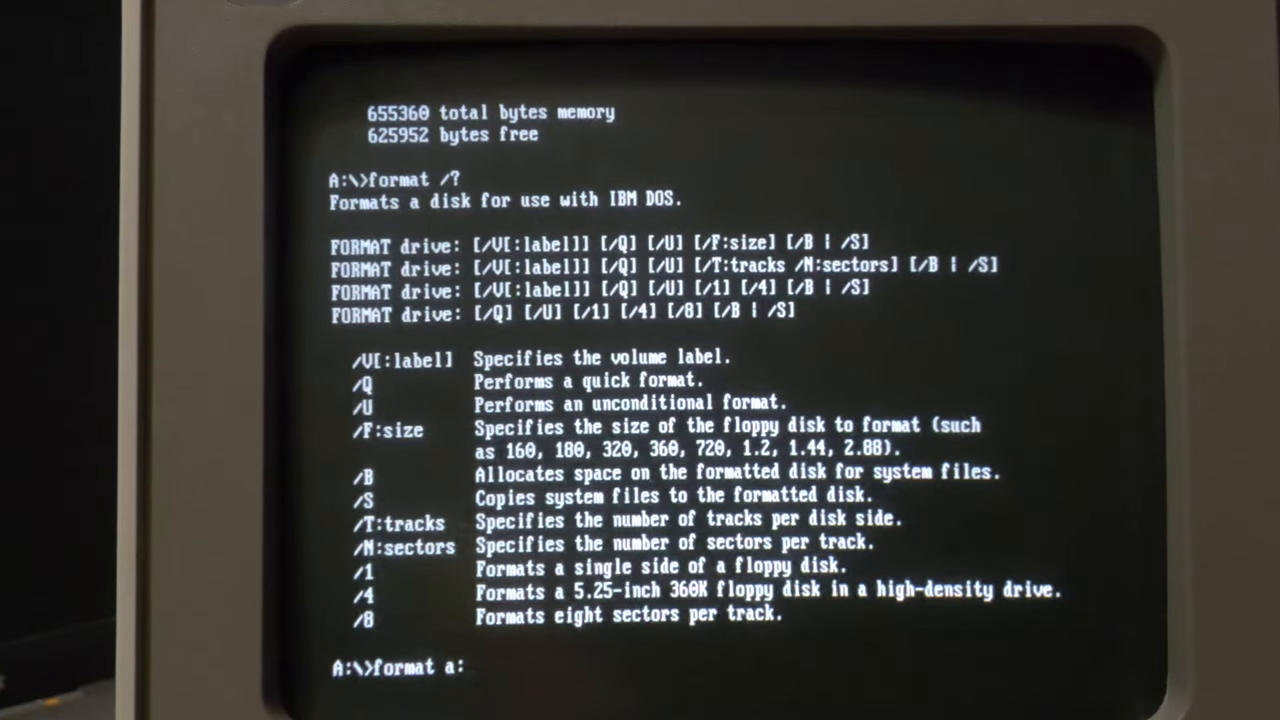
pyautogui.write('/f:')
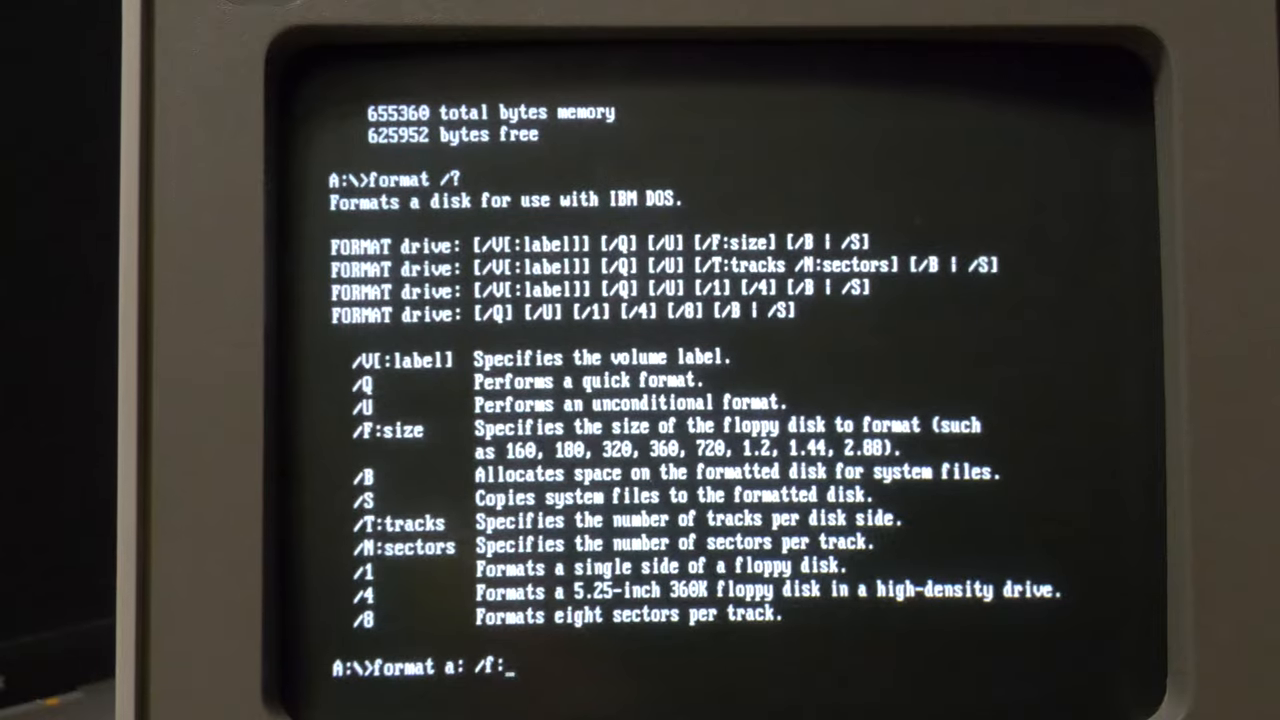
pyautogui.write('71')
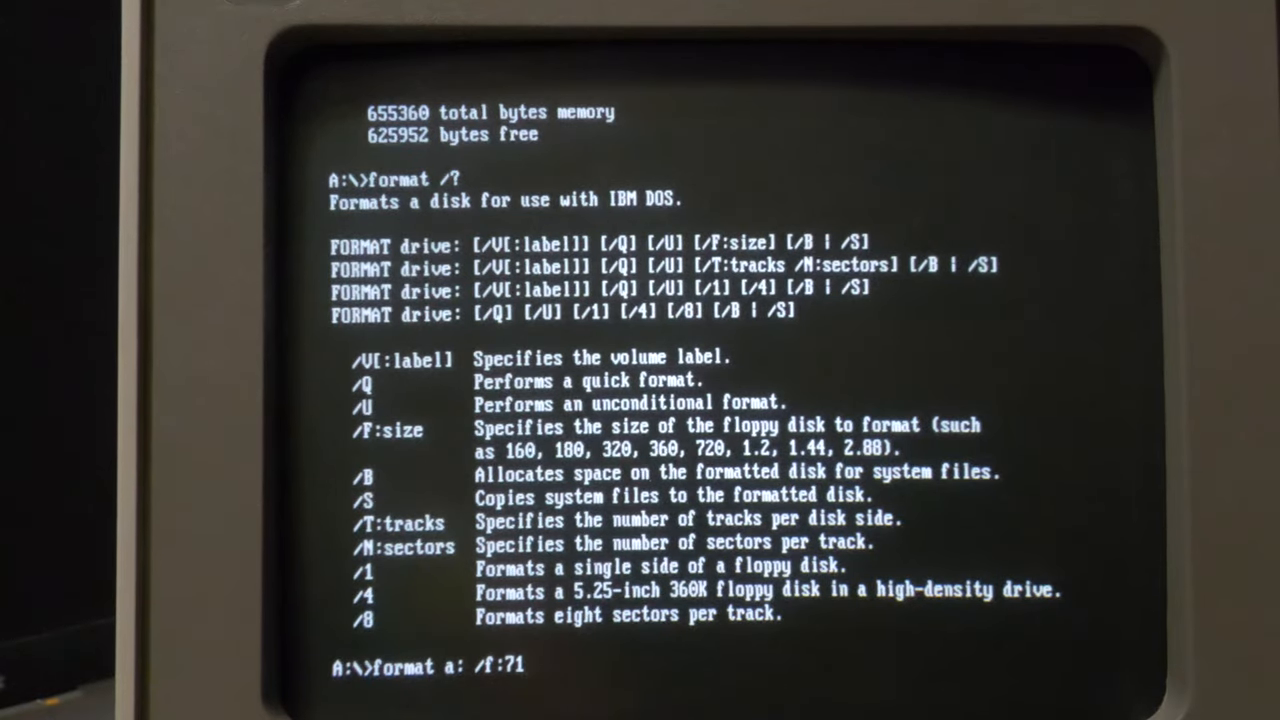
pyautogui.write('0')
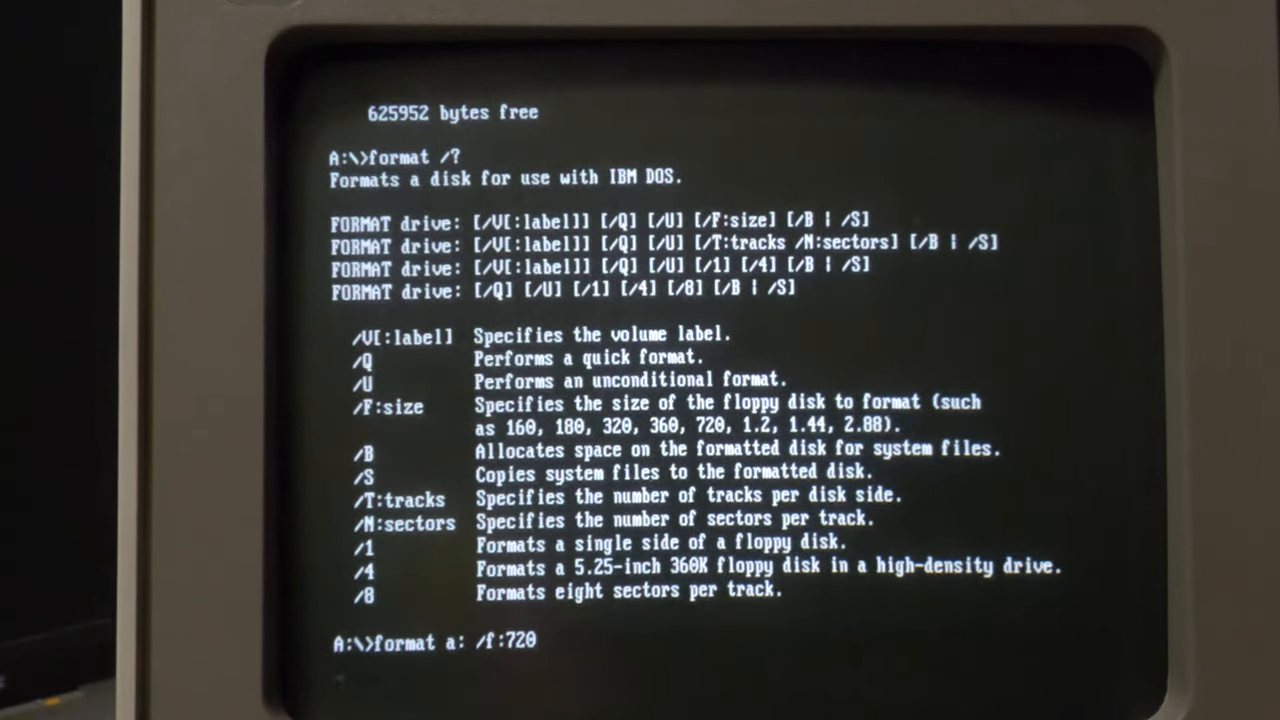
pyautogui.press('Return')
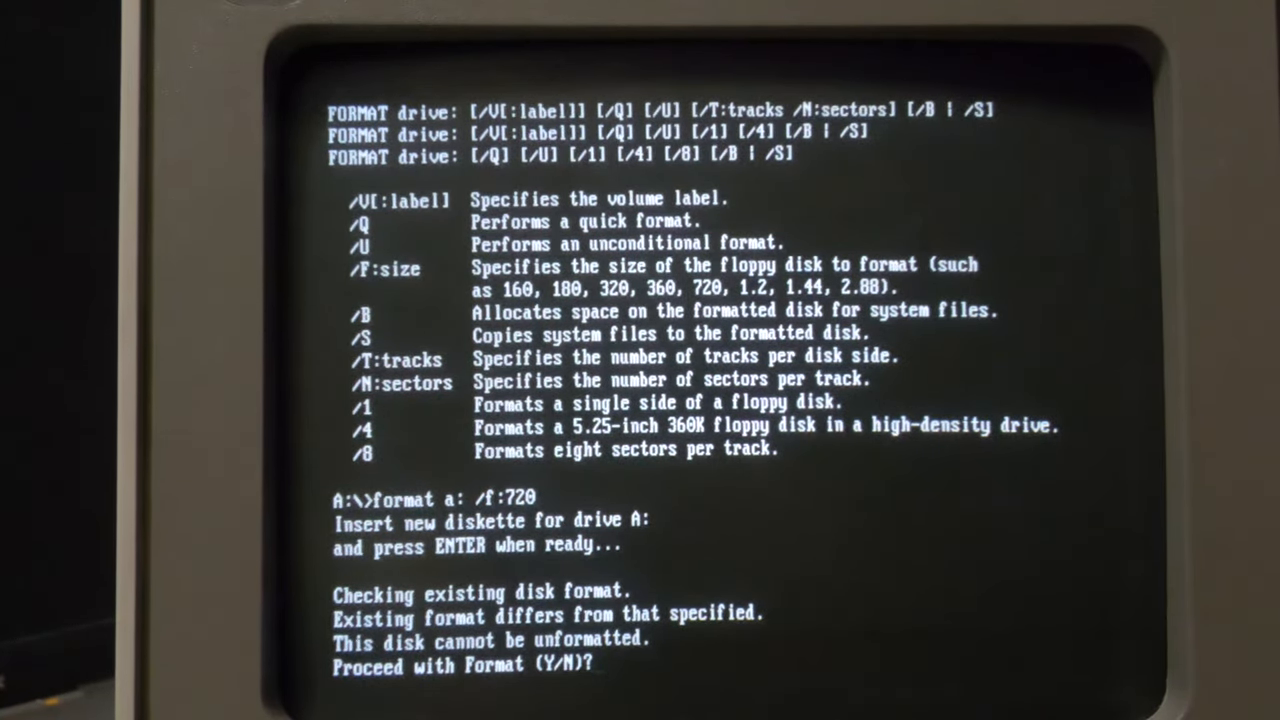
pyautogui.write('y')
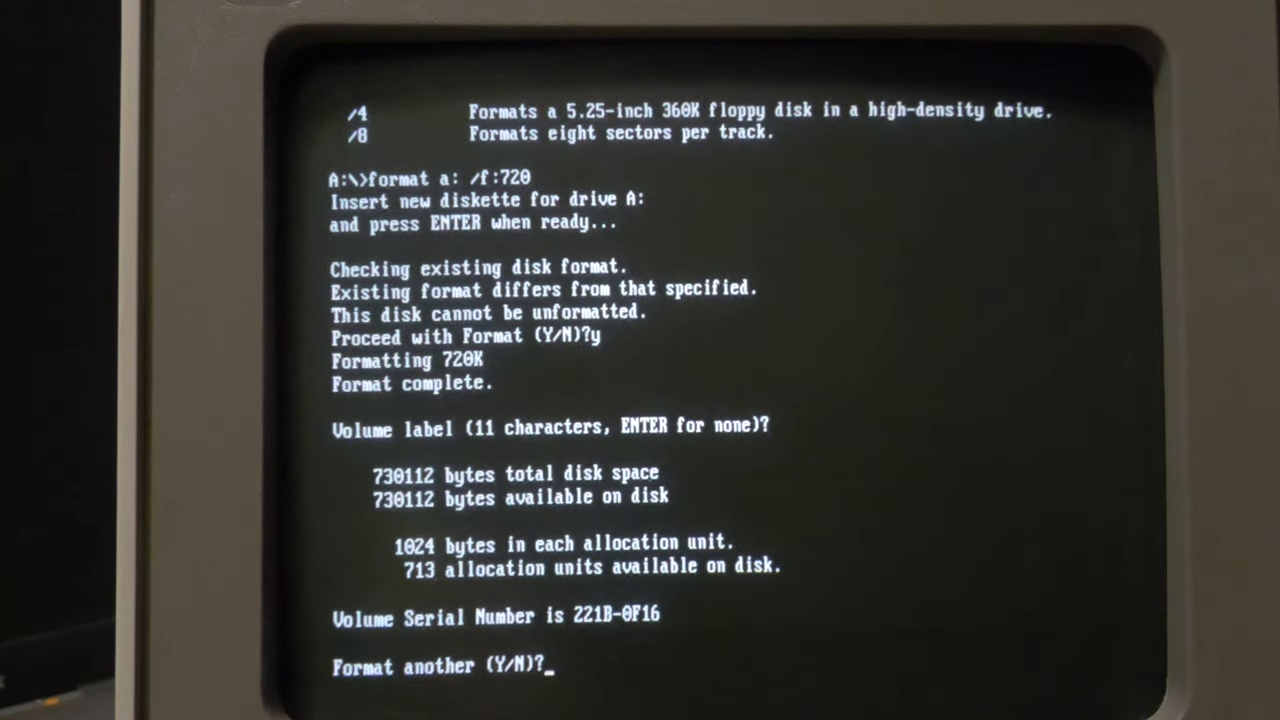
# - Answer N to formatting another disk and review the copy of TLDISK2 files to drive A
pyautogui.write('n')
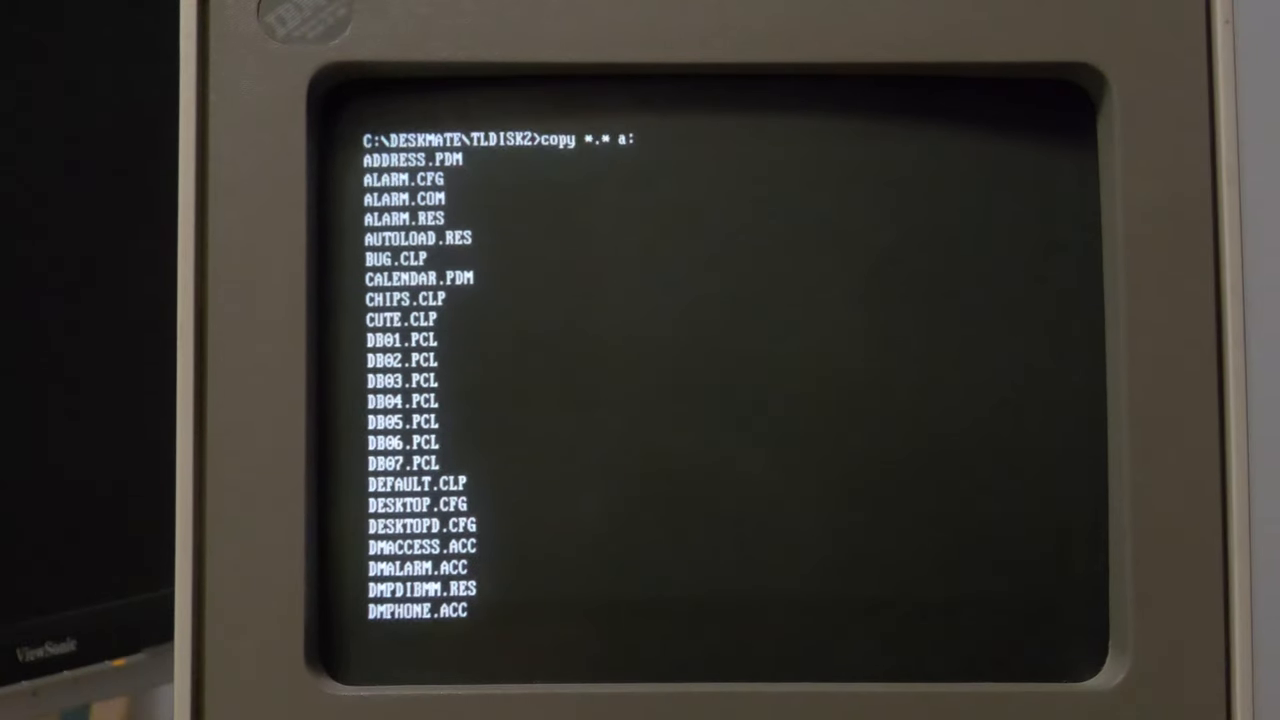
pyautogui.scroll(-3)
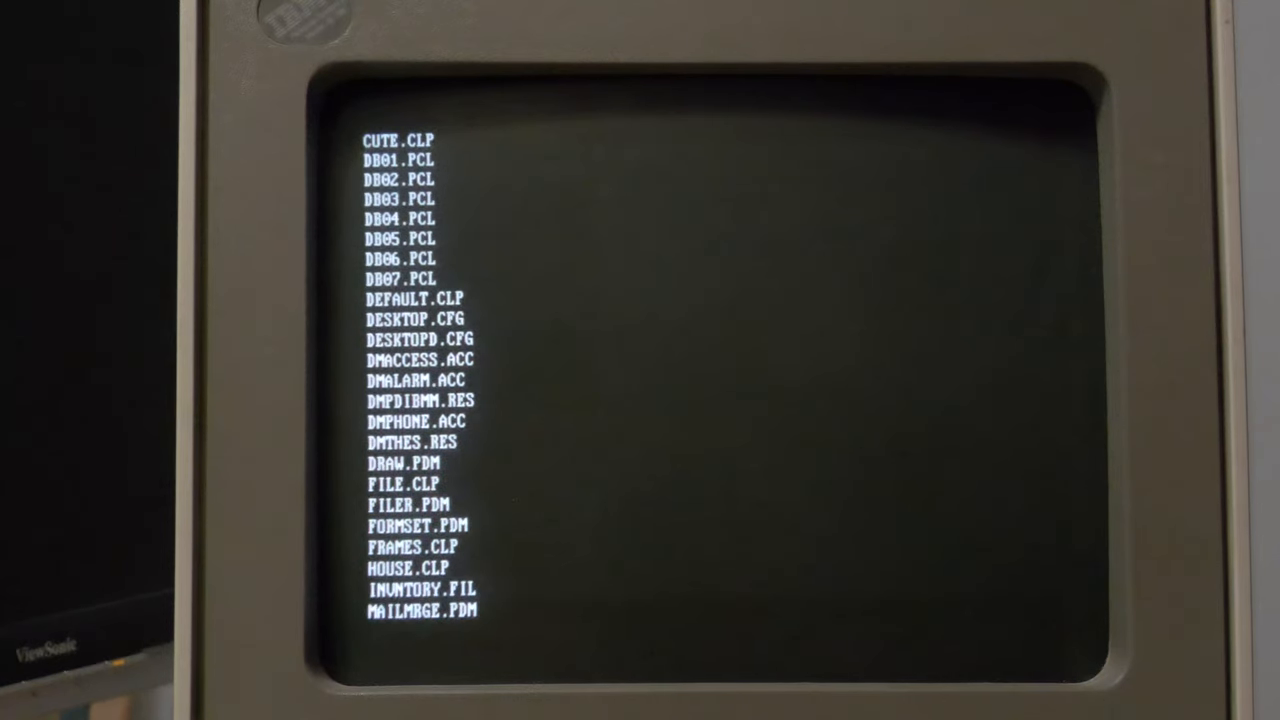
pyautogui.scroll(-3)
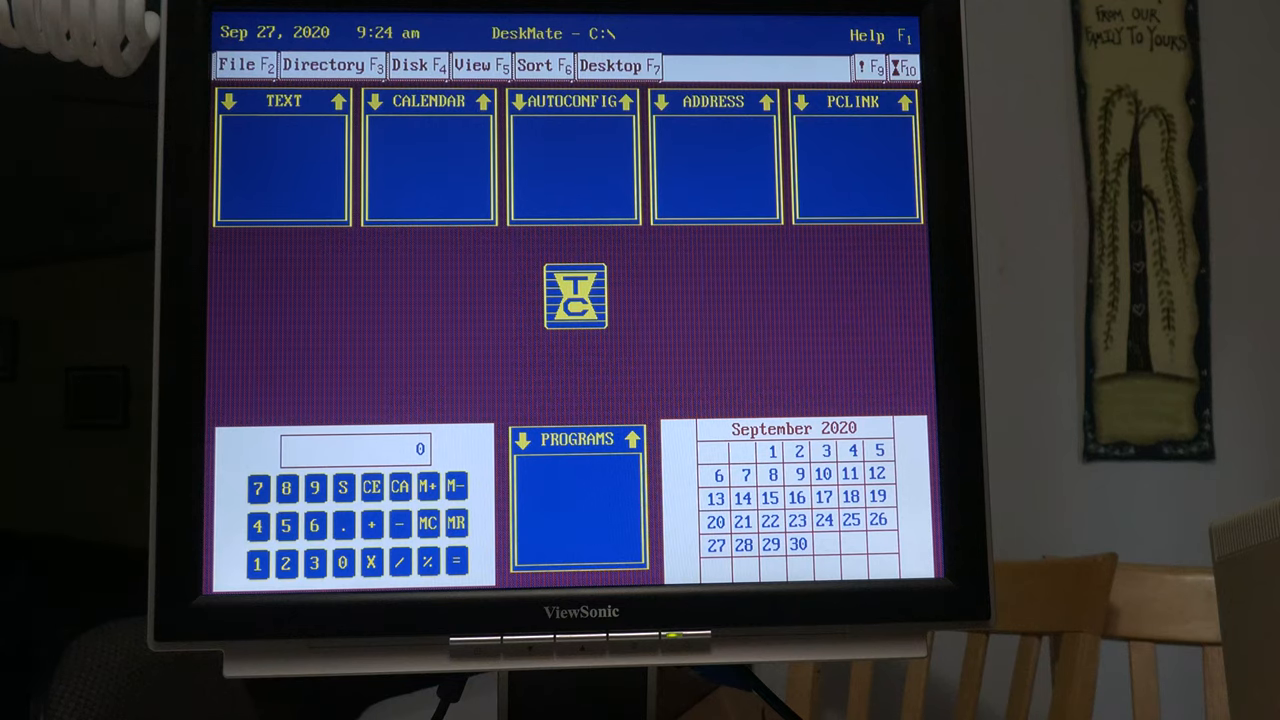
# - Start the Text application from the DeskMate desktop and reach its File Open dialog
pyautogui.doubleClick(283, 160)
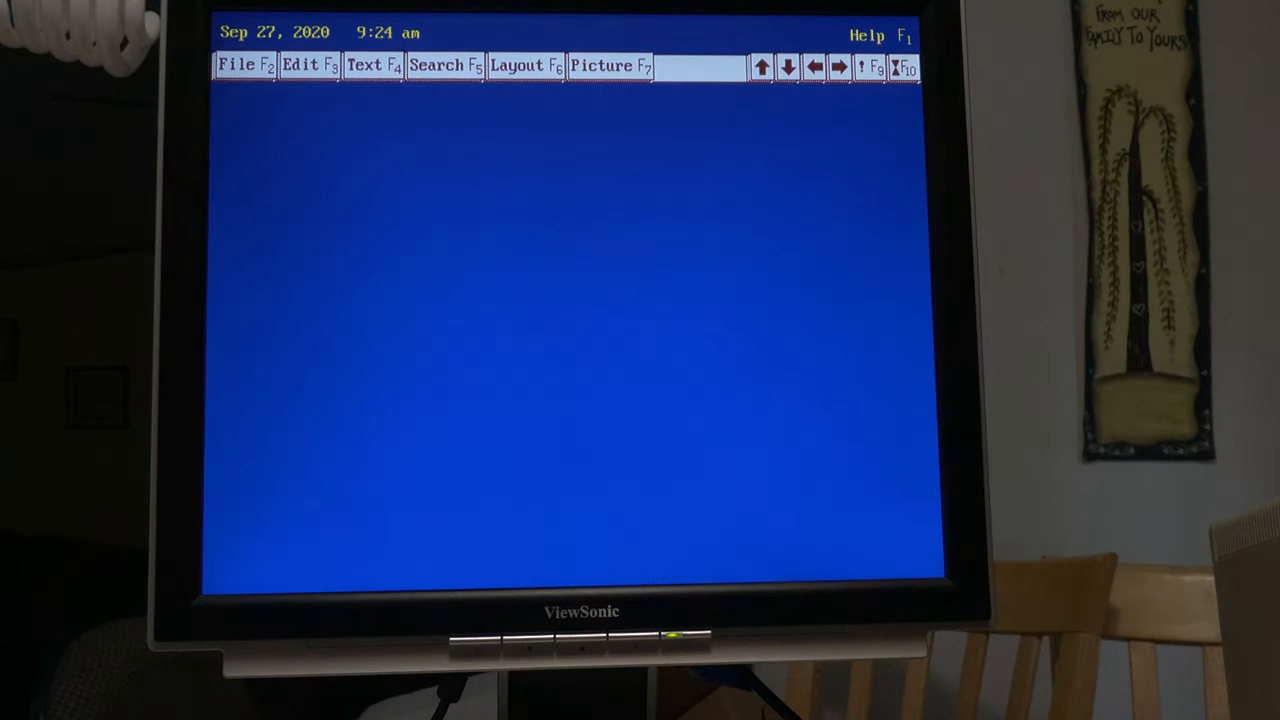
pyautogui.click(373, 65)
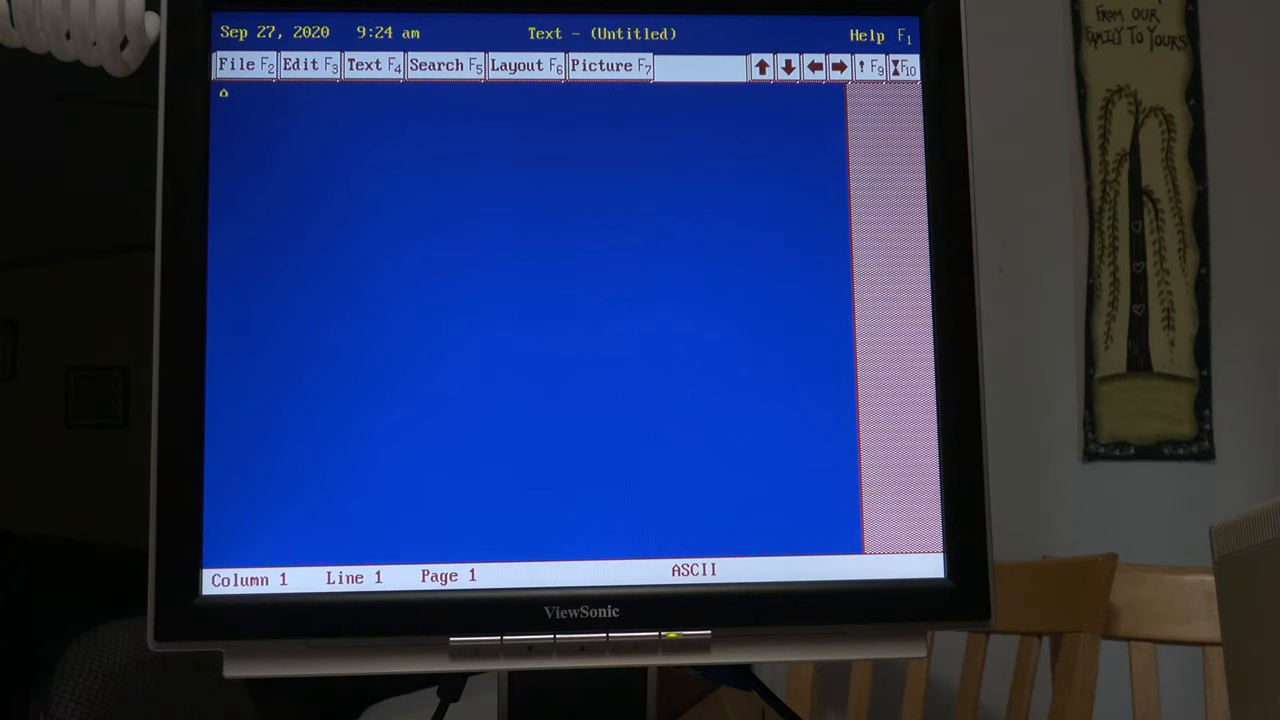
pyautogui.click(243, 64)
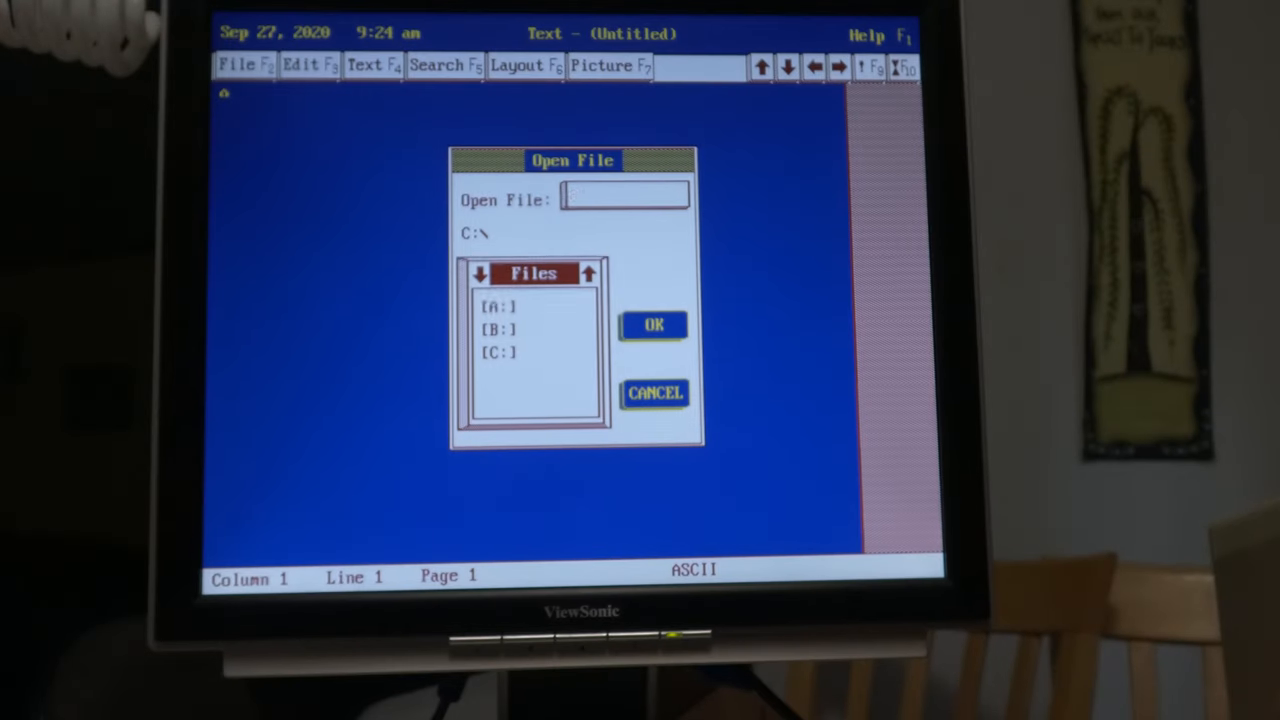
# - Switch the file list to drive A and load NOTE1.DOC from the floppy
pyautogui.click(498, 308)
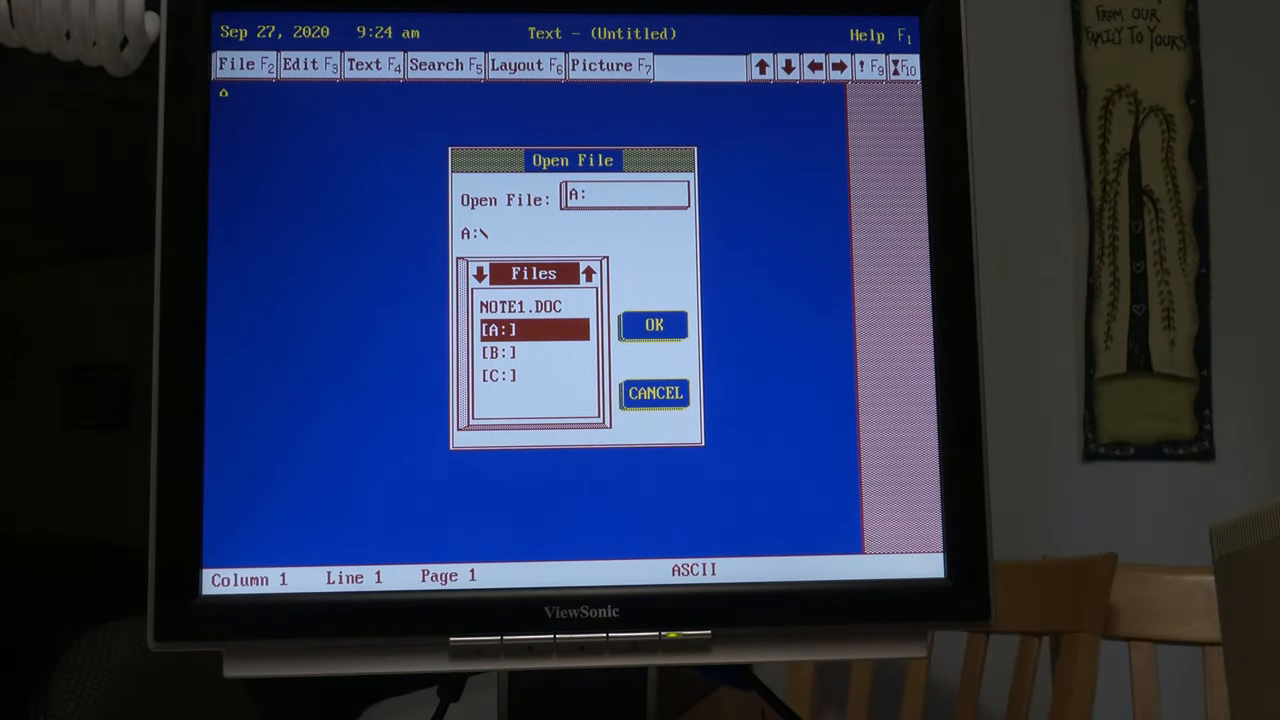
pyautogui.click(520, 306)
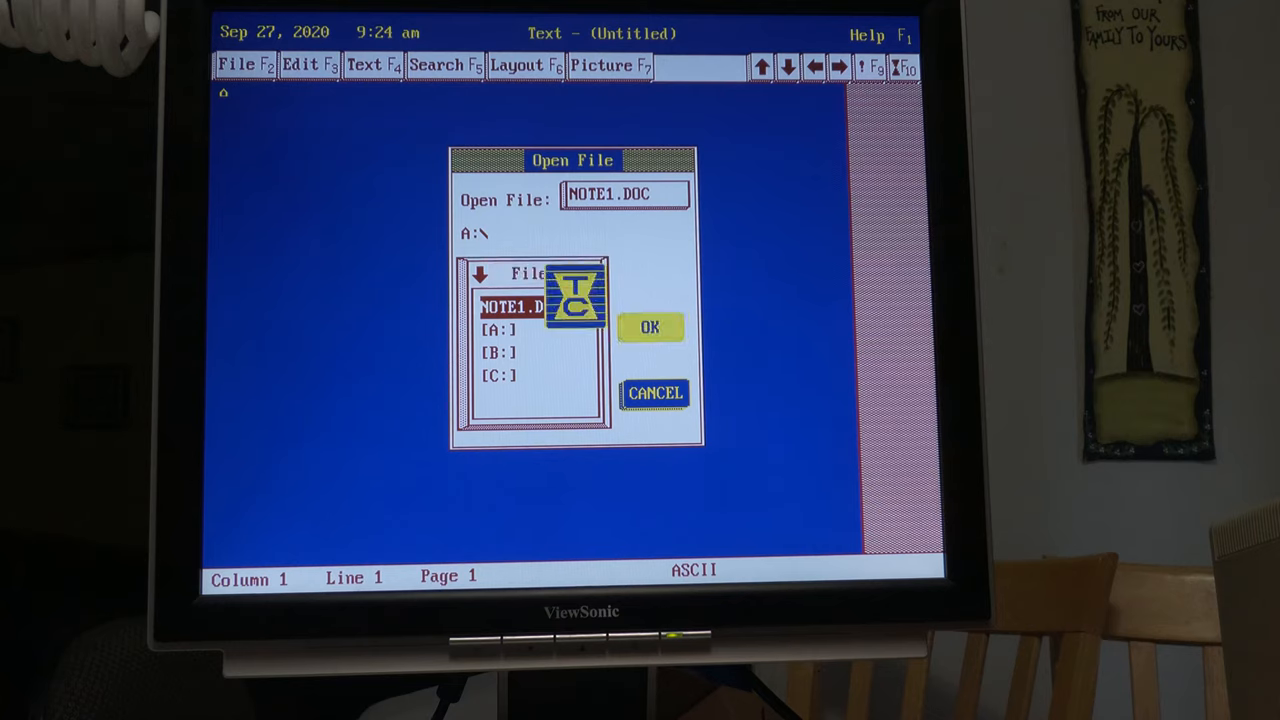
pyautogui.click(650, 327)
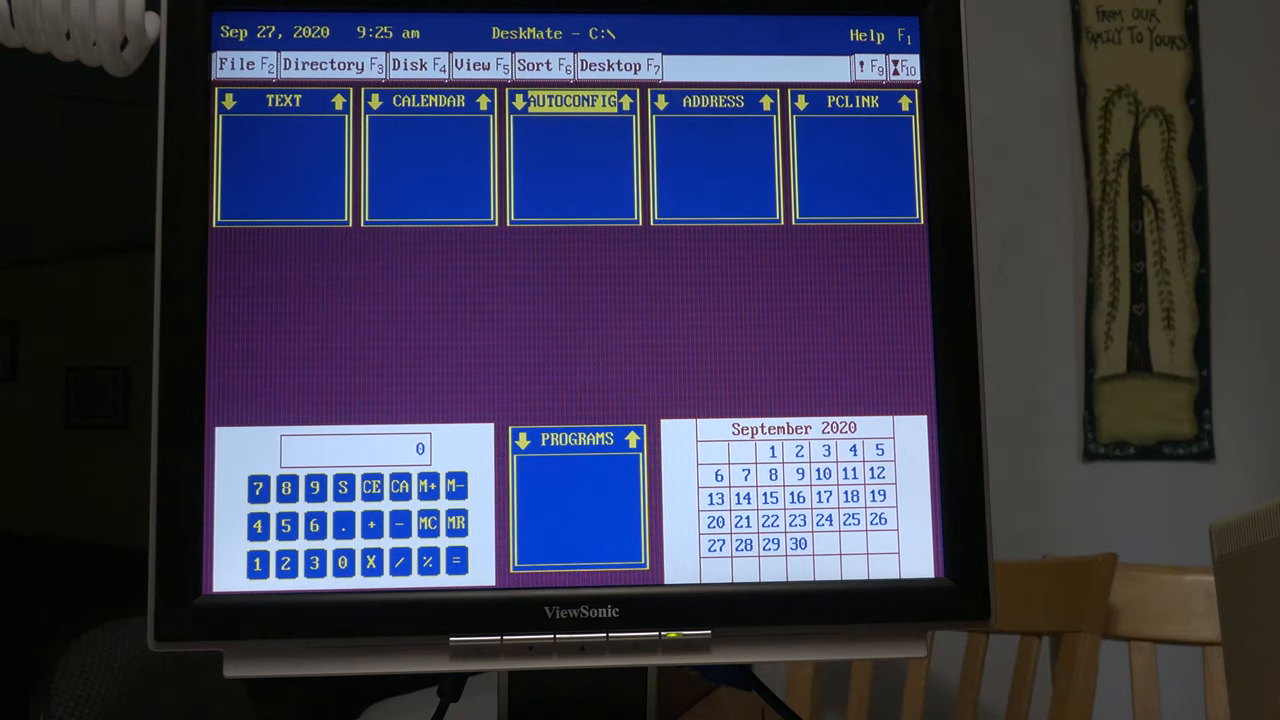
# - Run the program sound.pdm via File > Run to start the Sound program
pyautogui.click(239, 65)
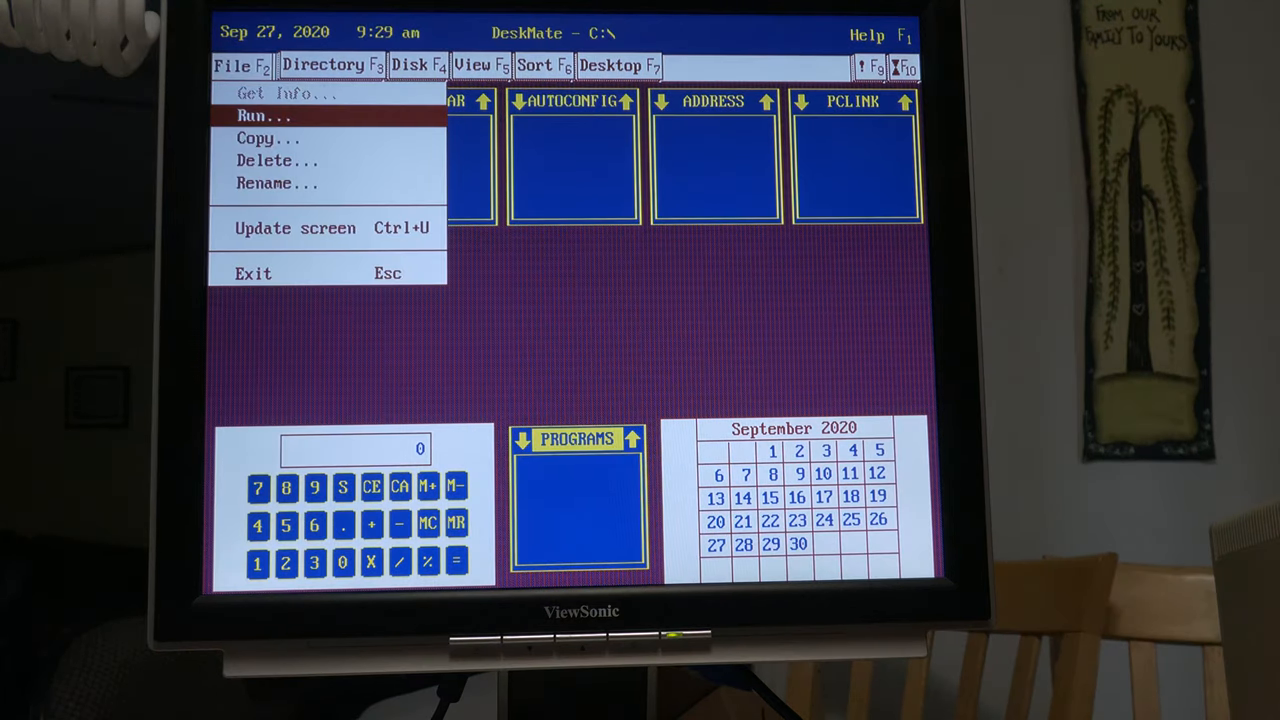
pyautogui.click(263, 116)
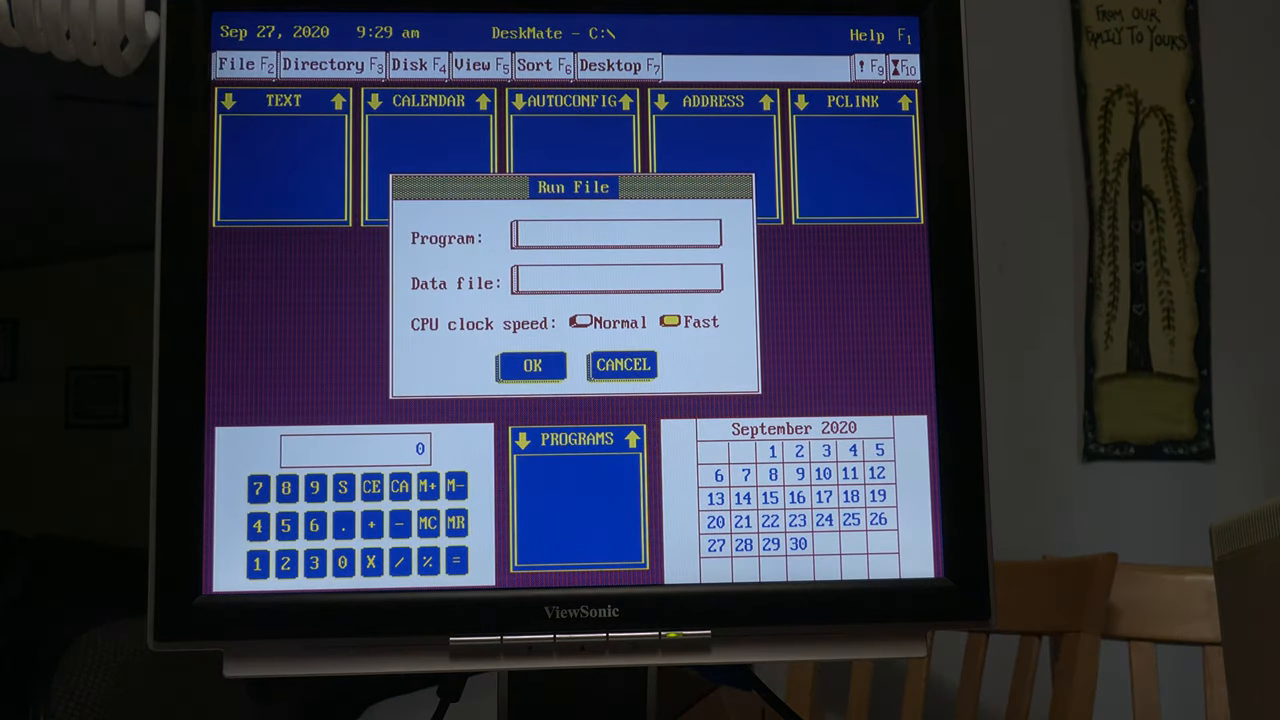
pyautogui.click(615, 237)
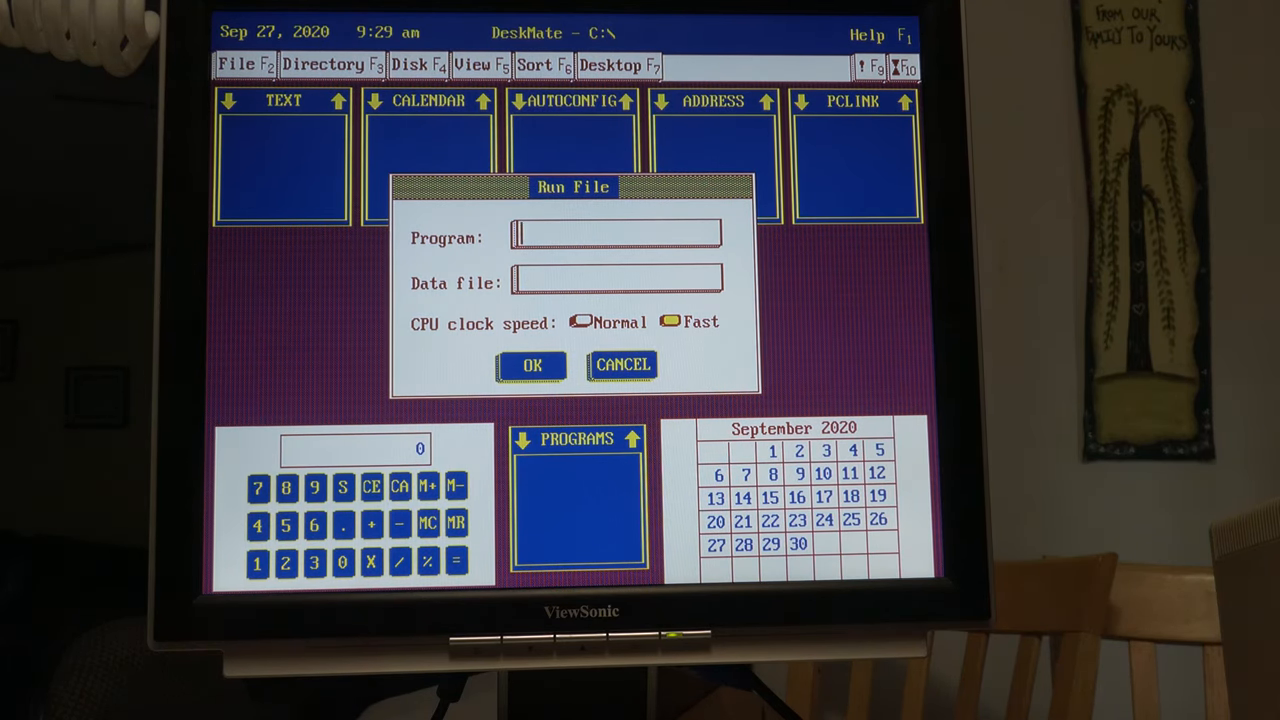
pyautogui.write('sound.')
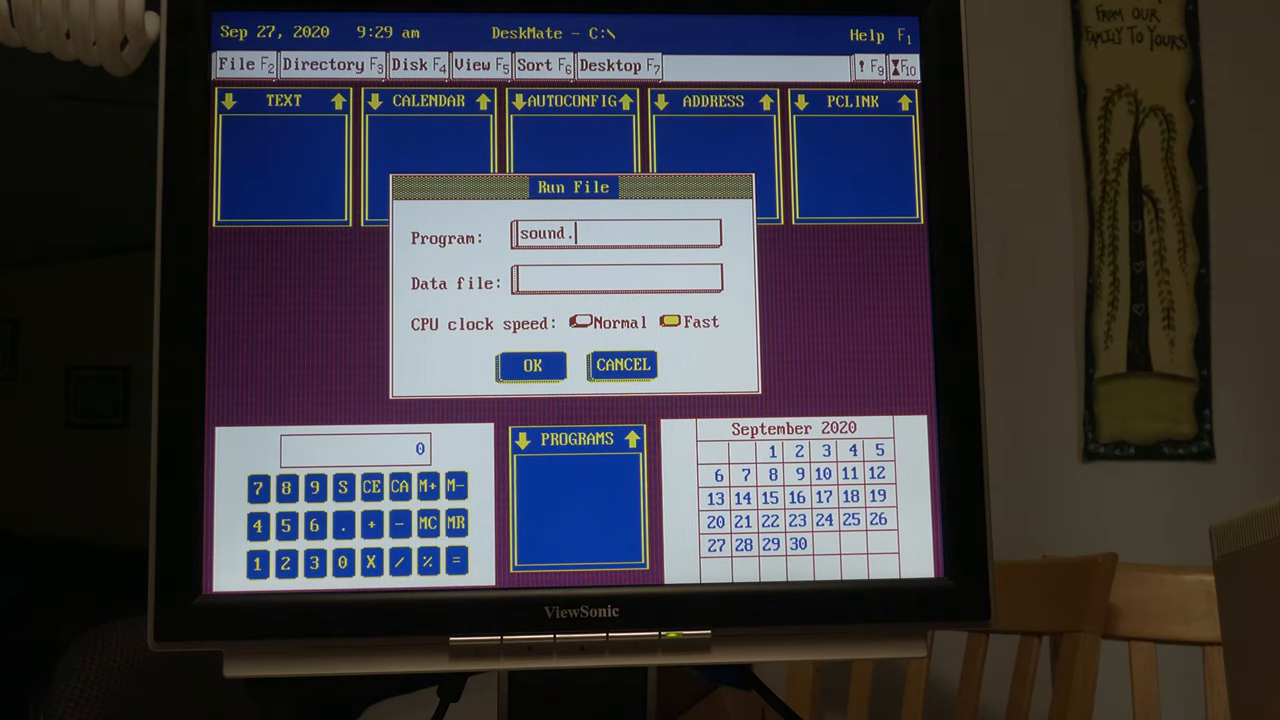
pyautogui.write('pdm')
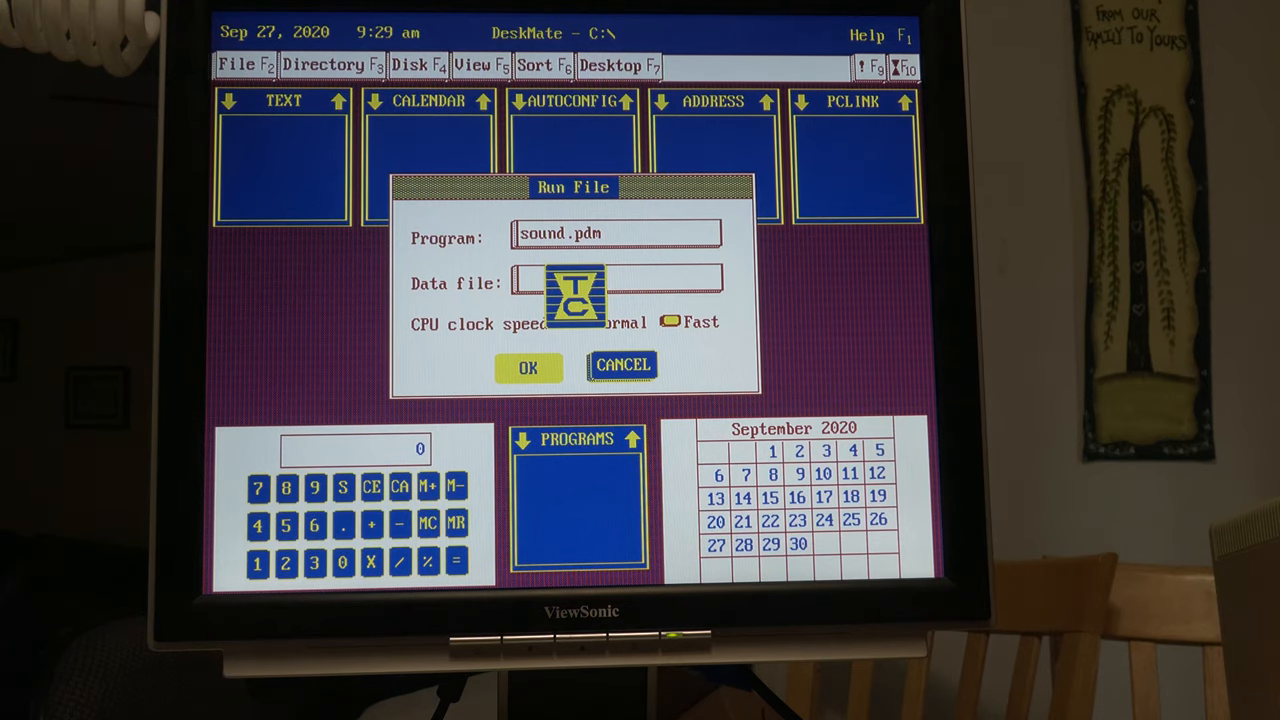
pyautogui.click(528, 367)
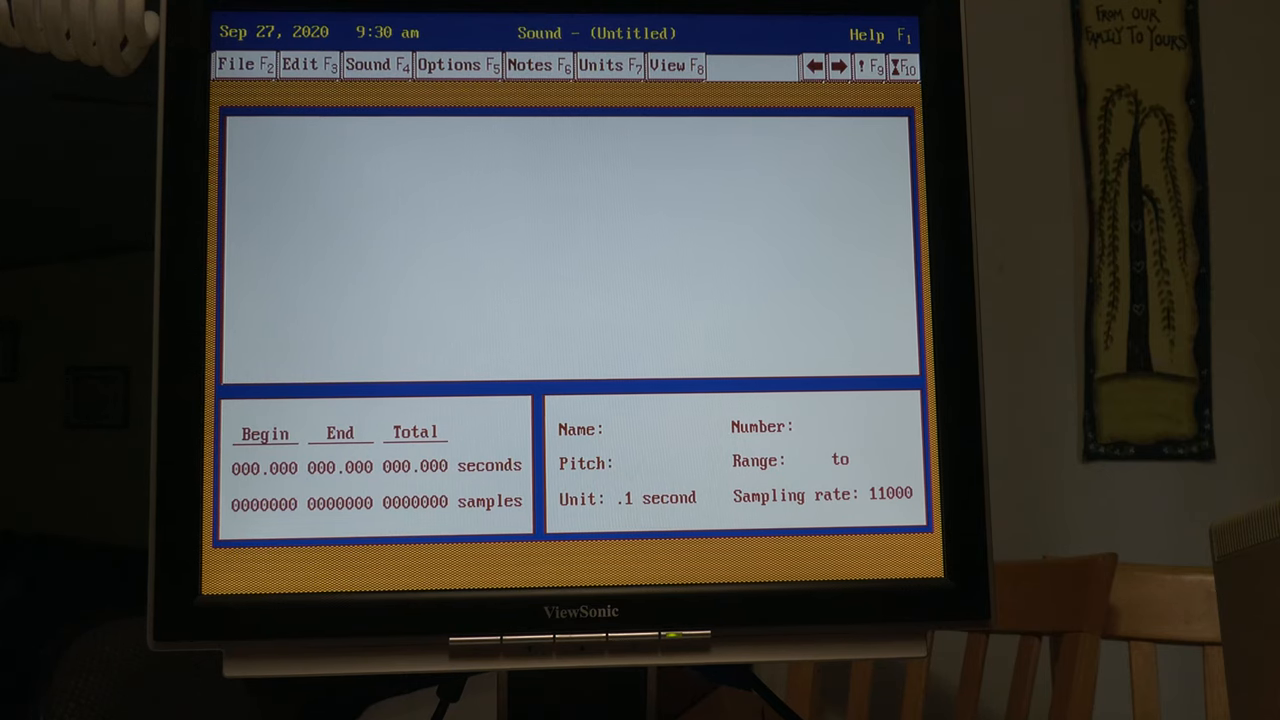
# - Bring up File Open and list the .SND files on floppy drive A
pyautogui.click(237, 64)
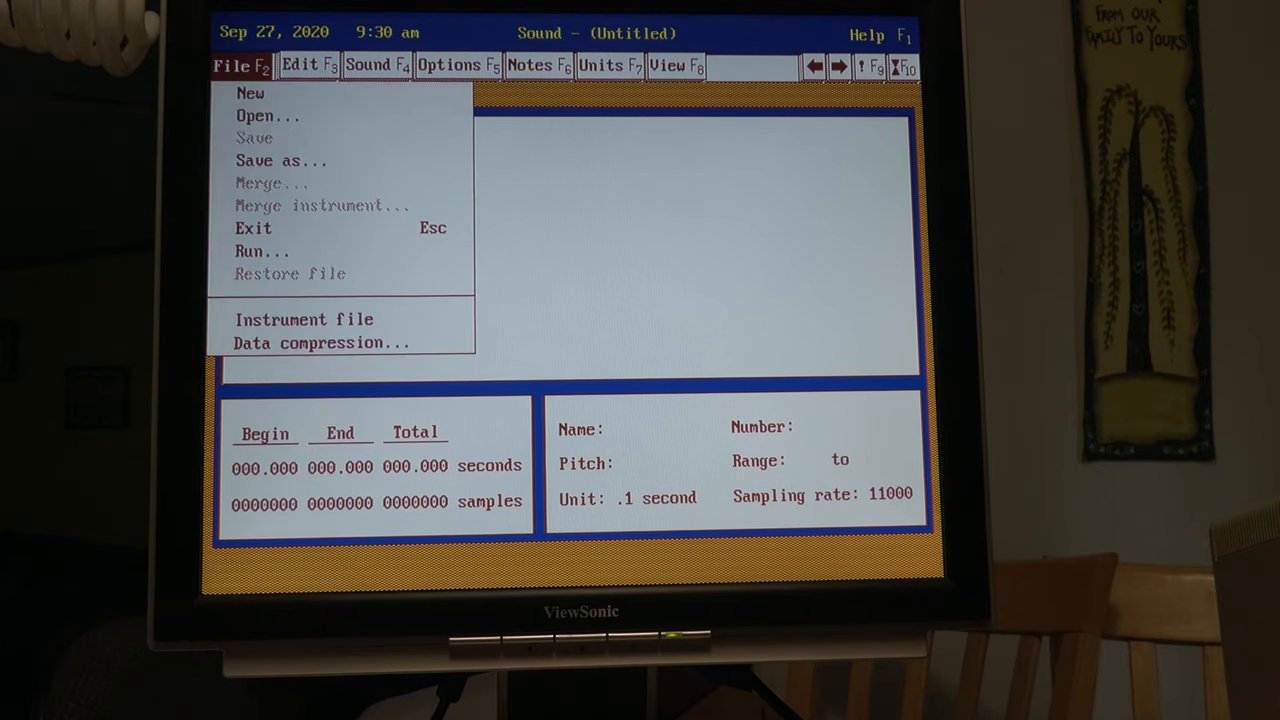
pyautogui.click(268, 115)
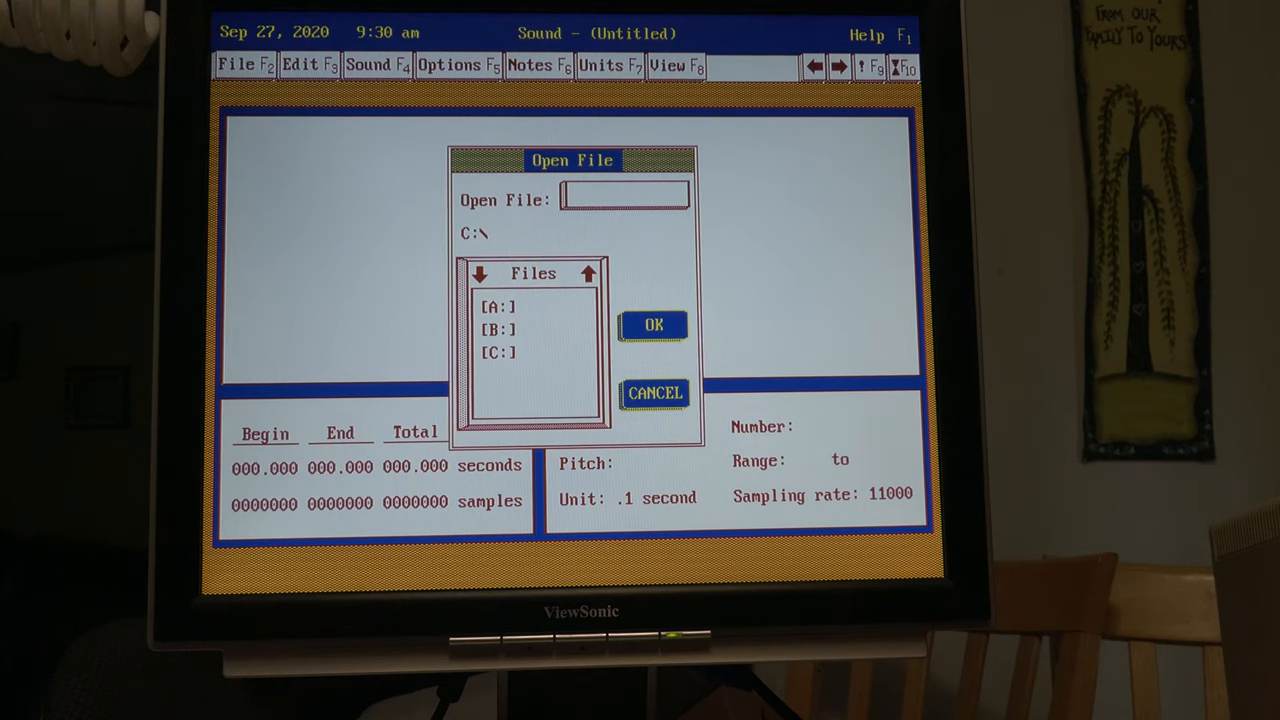
pyautogui.click(497, 306)
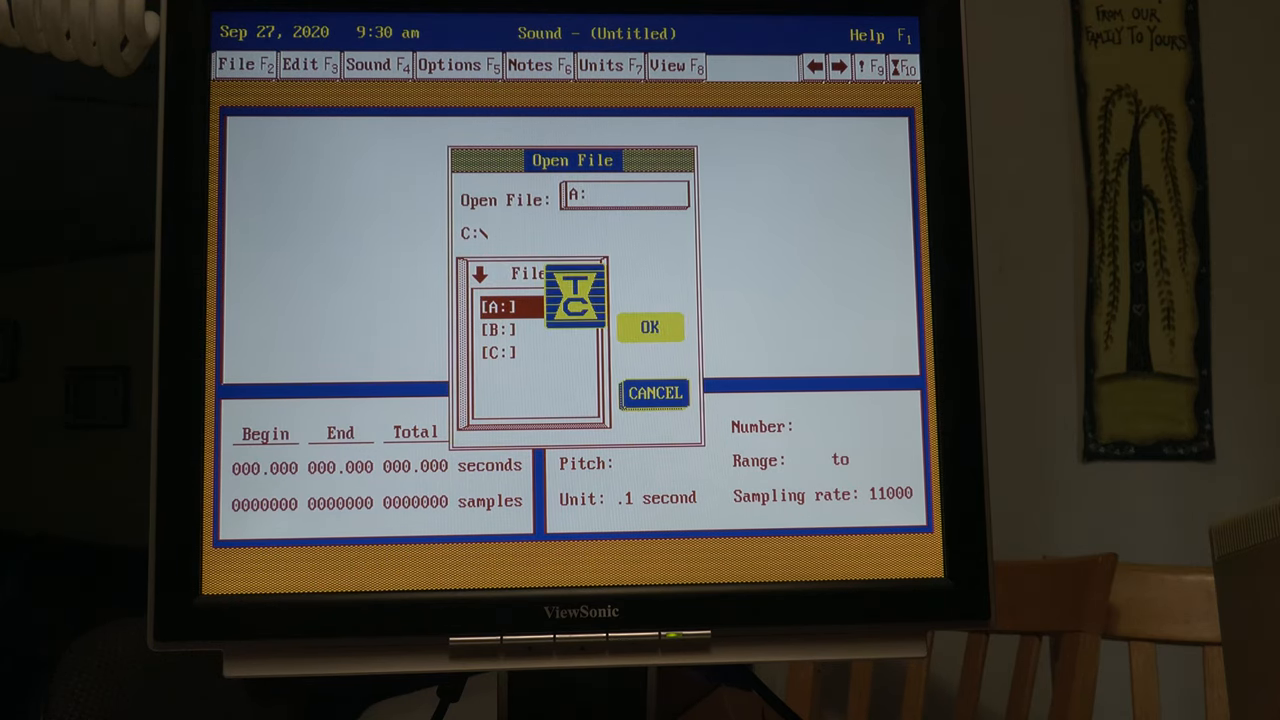
pyautogui.doubleClick(498, 306)
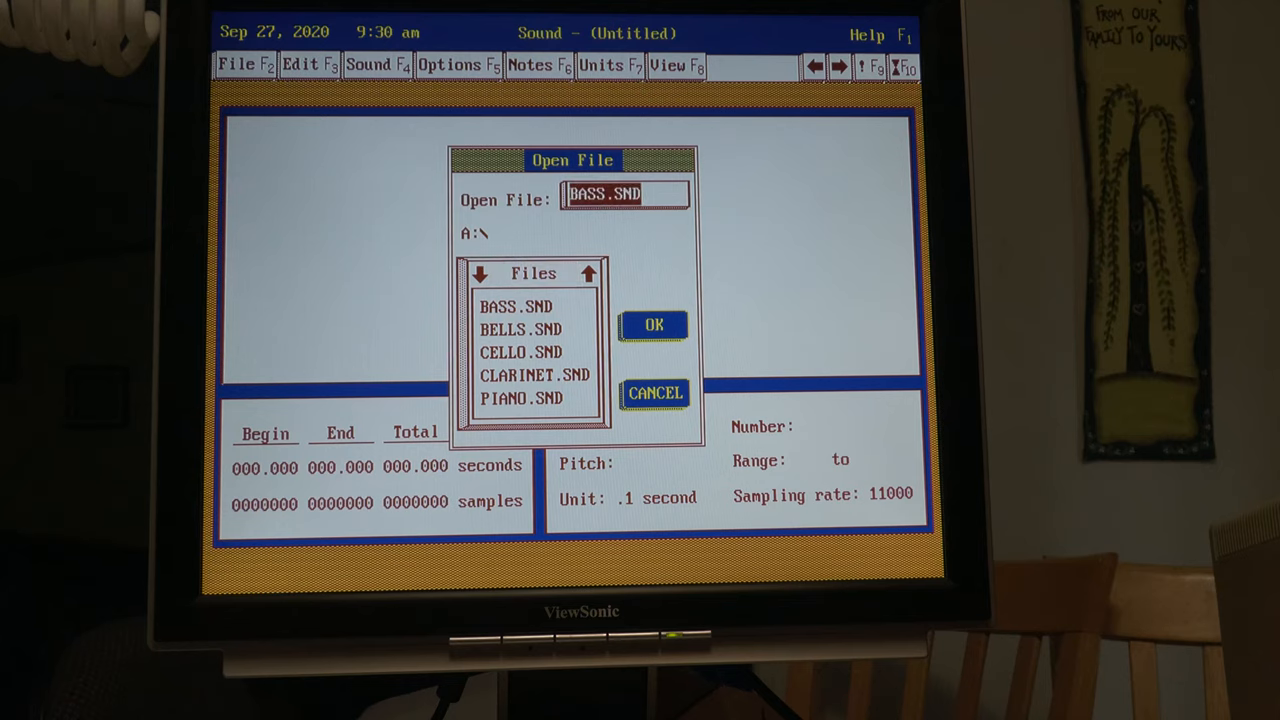
# - Try BASS.SND and PIANO.SND, then settle on CELLO.SND and load it
pyautogui.click(520, 352)
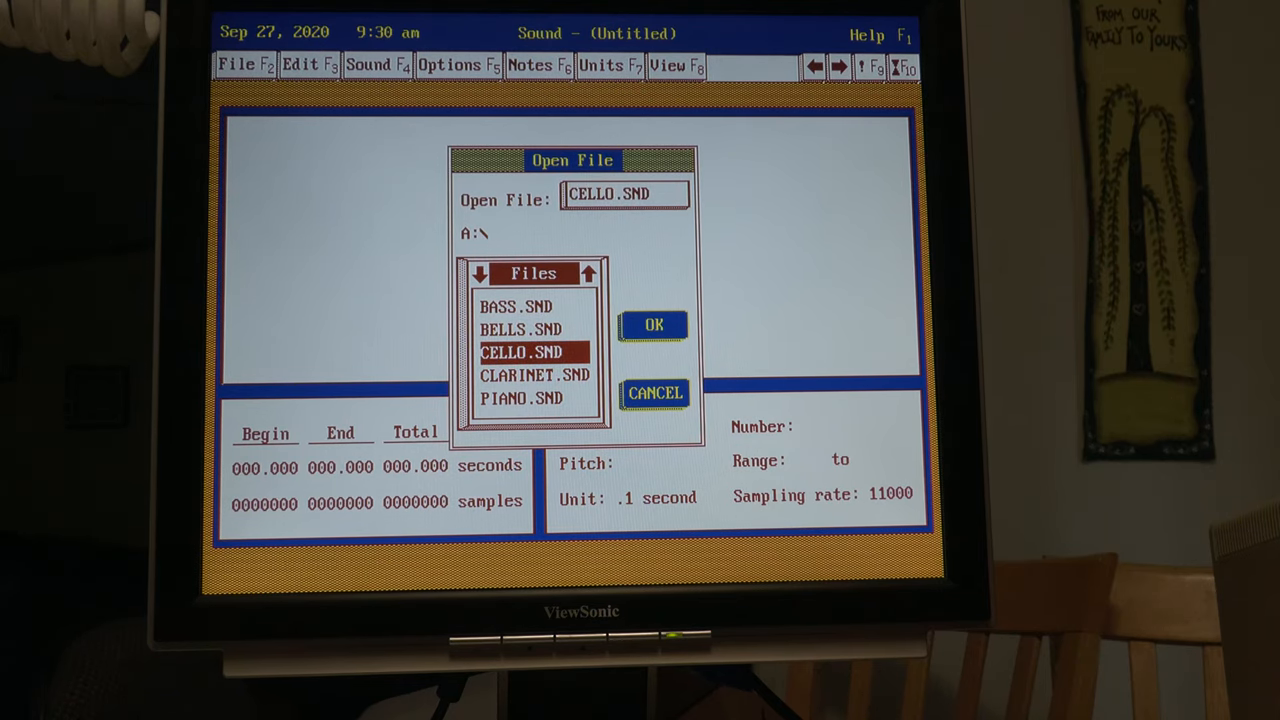
pyautogui.click(516, 306)
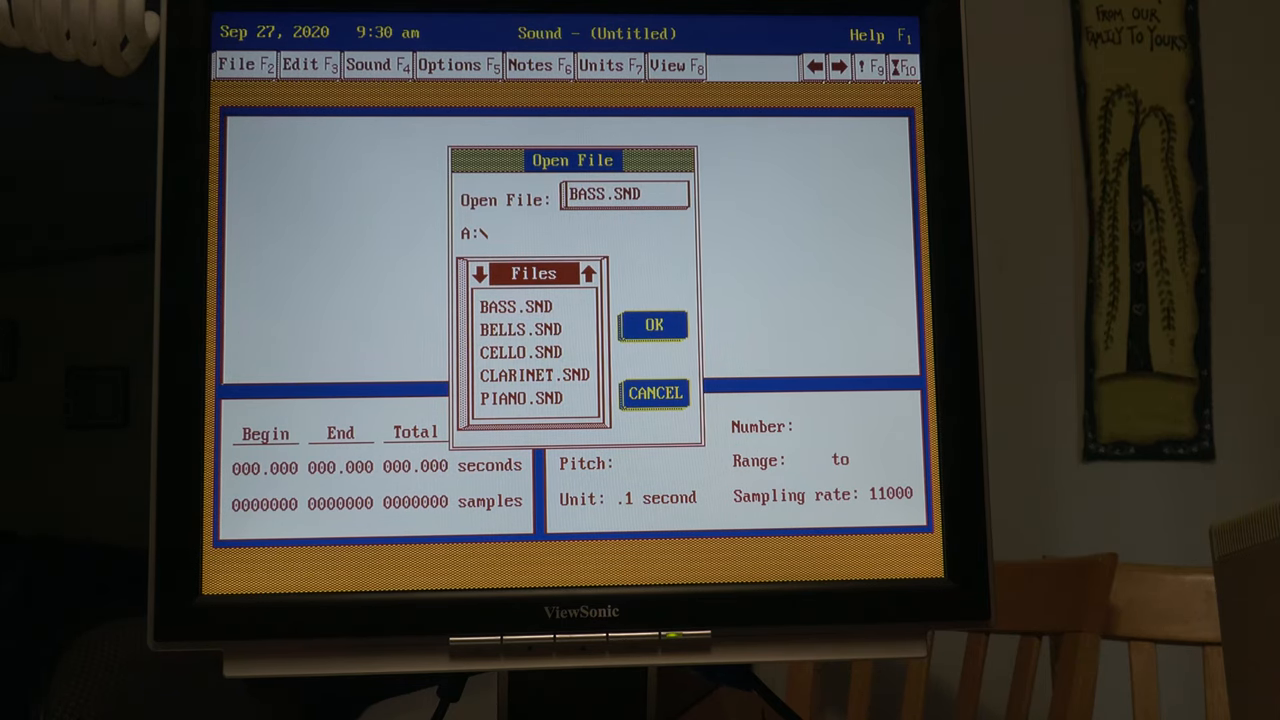
pyautogui.click(516, 306)
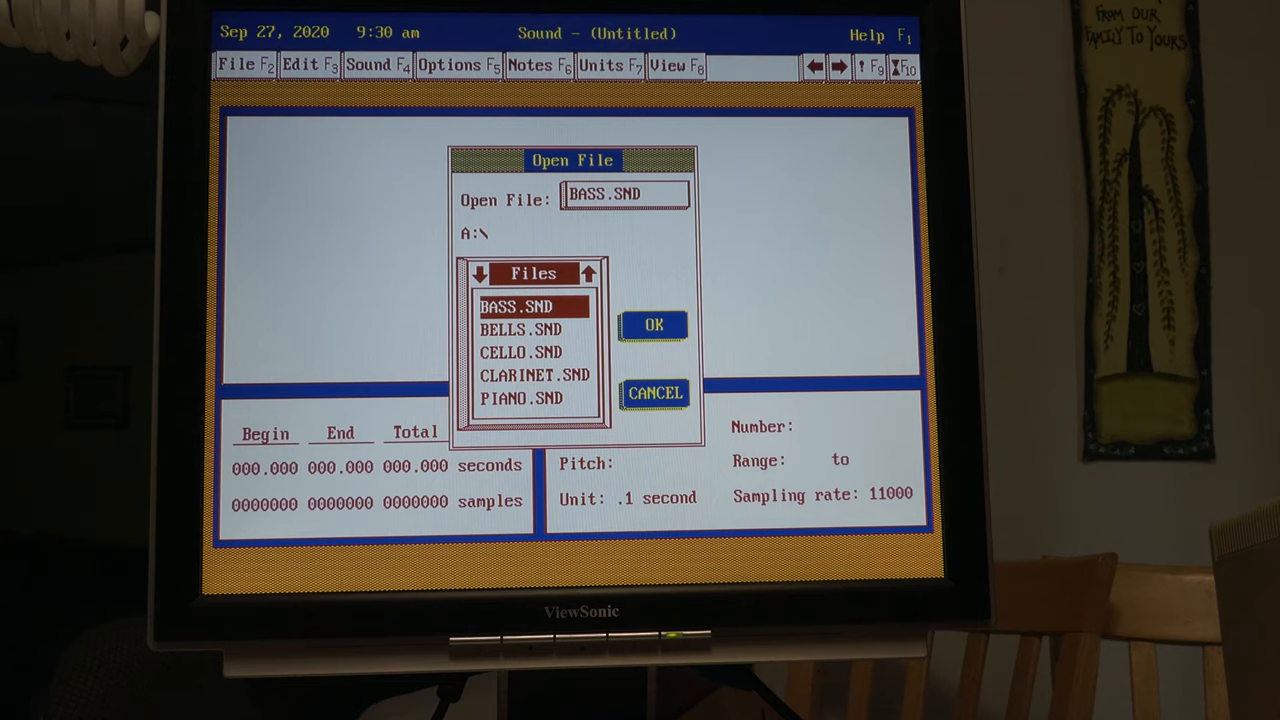
pyautogui.click(520, 398)
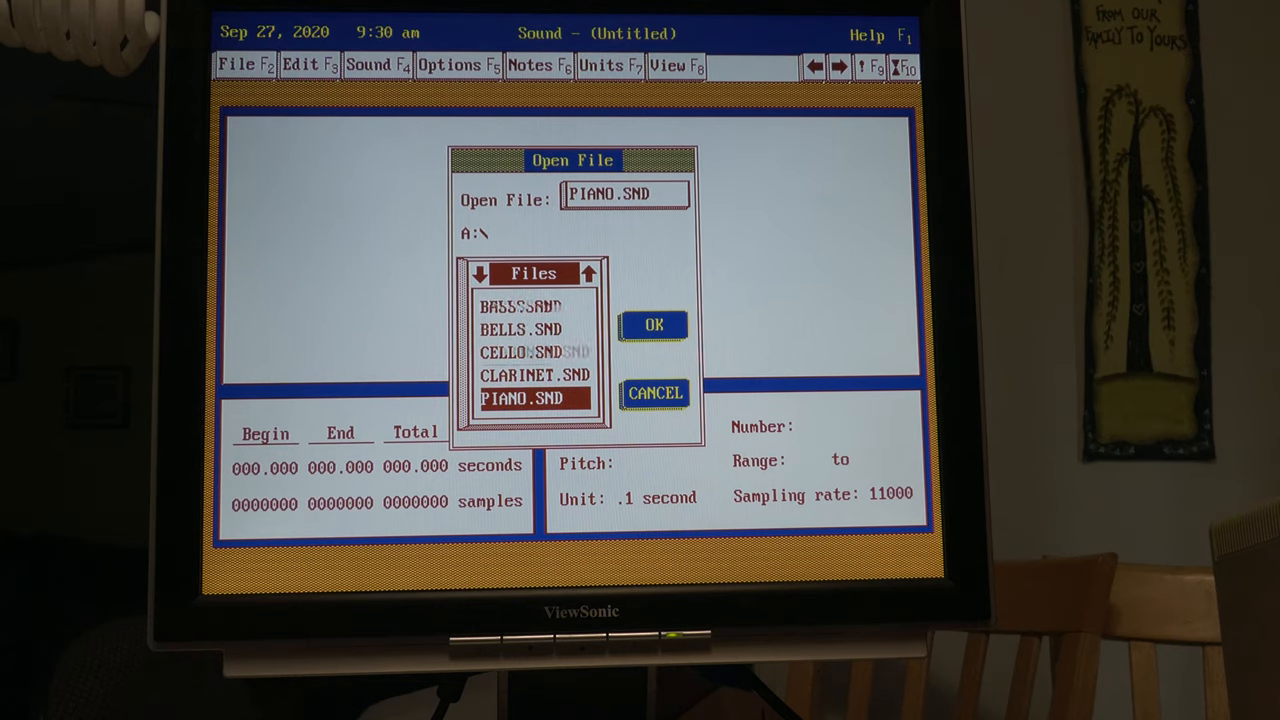
pyautogui.click(520, 329)
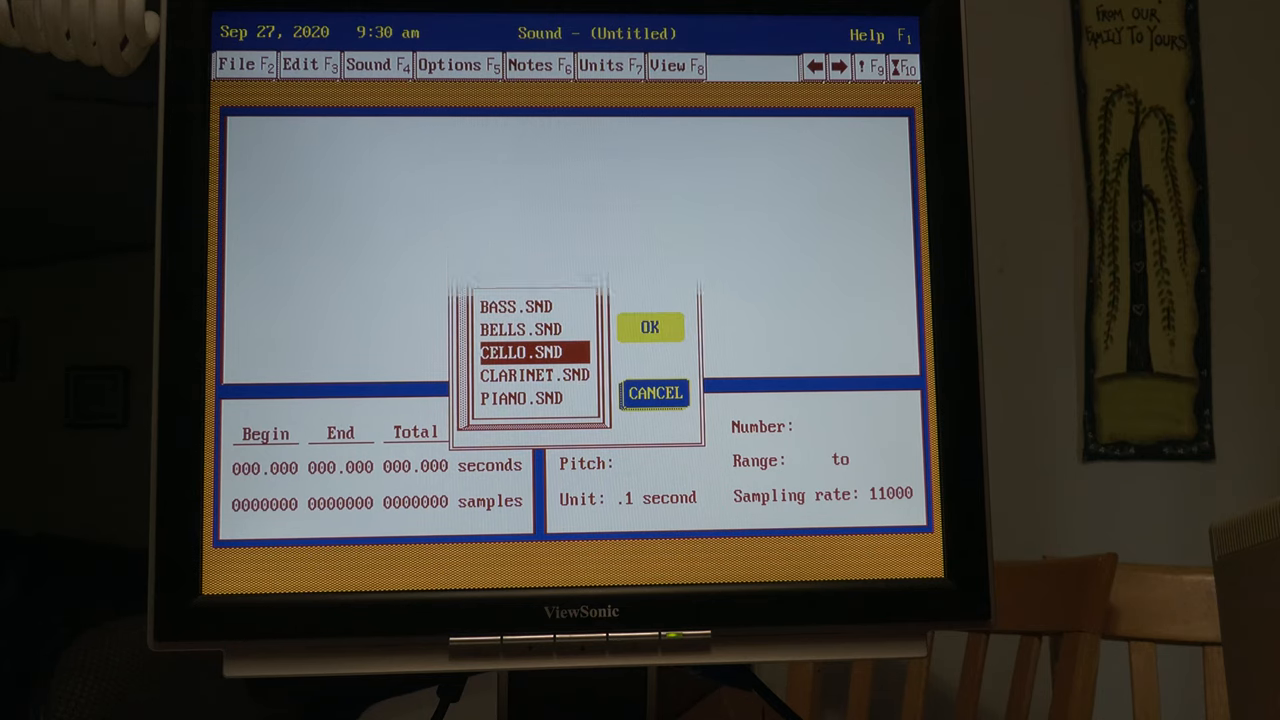
pyautogui.click(649, 327)
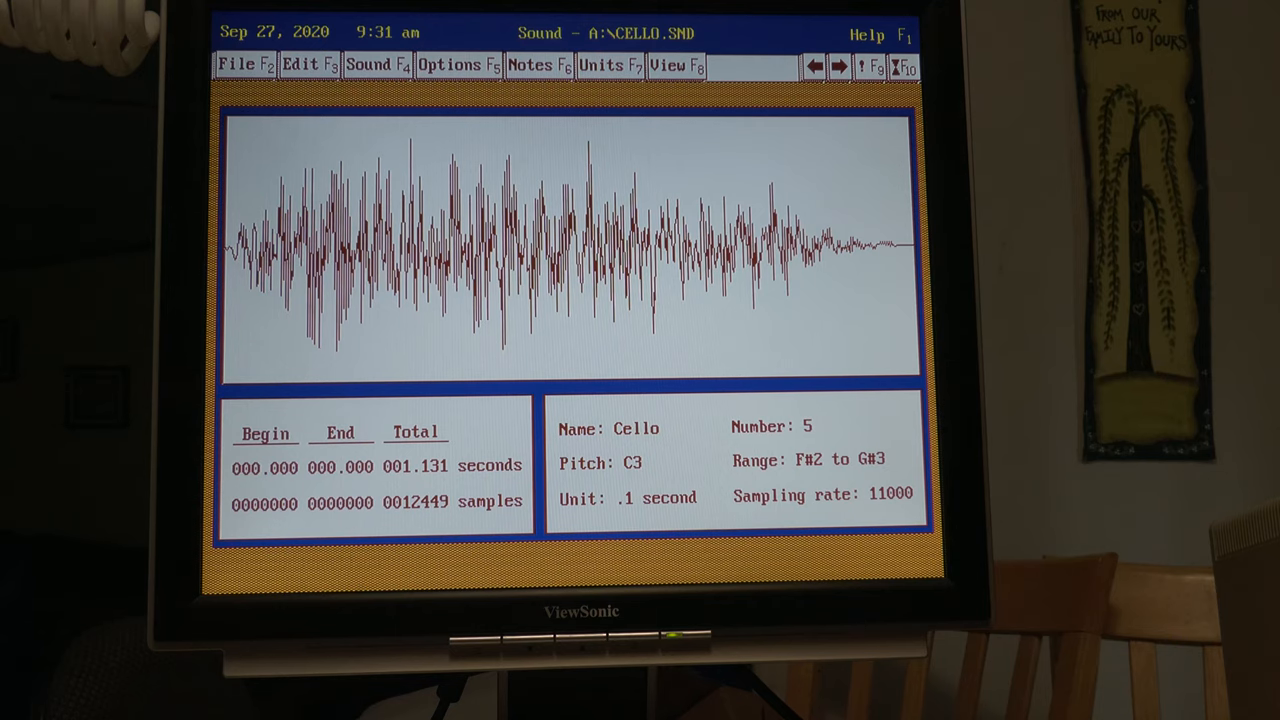
# - Show the Sound menu's playback commands for the loaded CELLO.SND sample
pyautogui.click(369, 64)
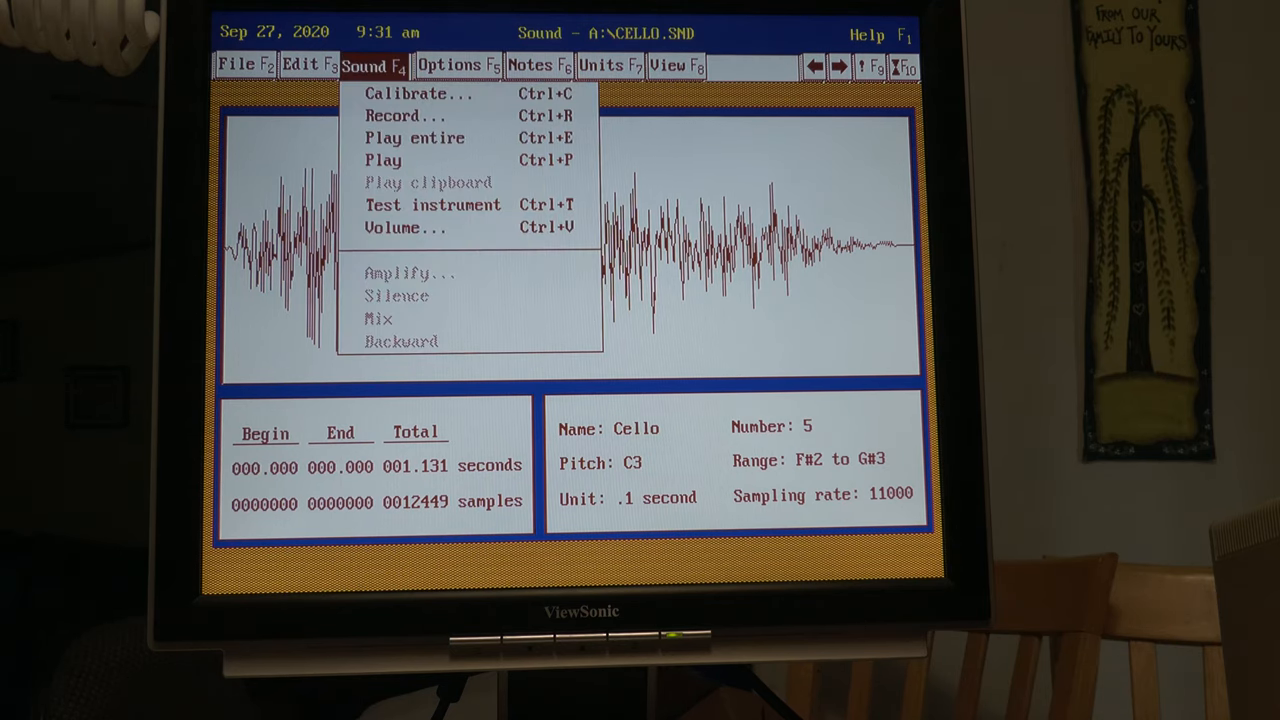
pyautogui.moveTo(414, 137)
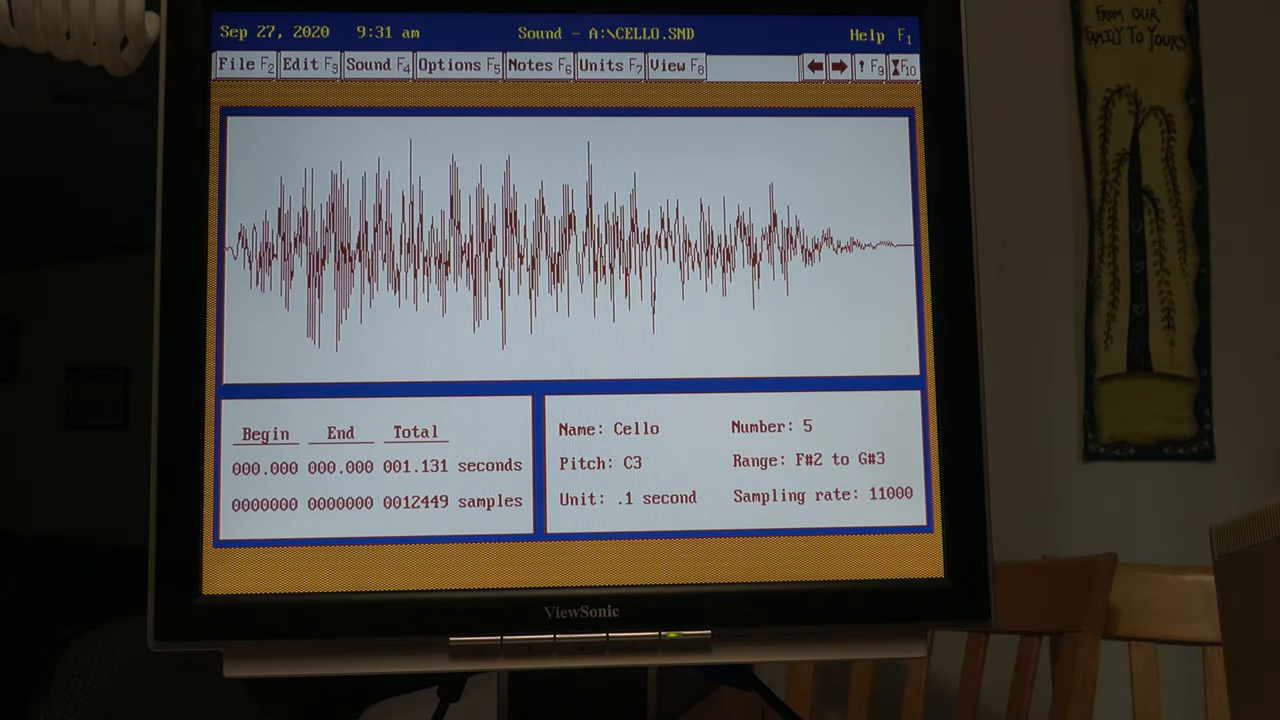
pyautogui.click(374, 65)
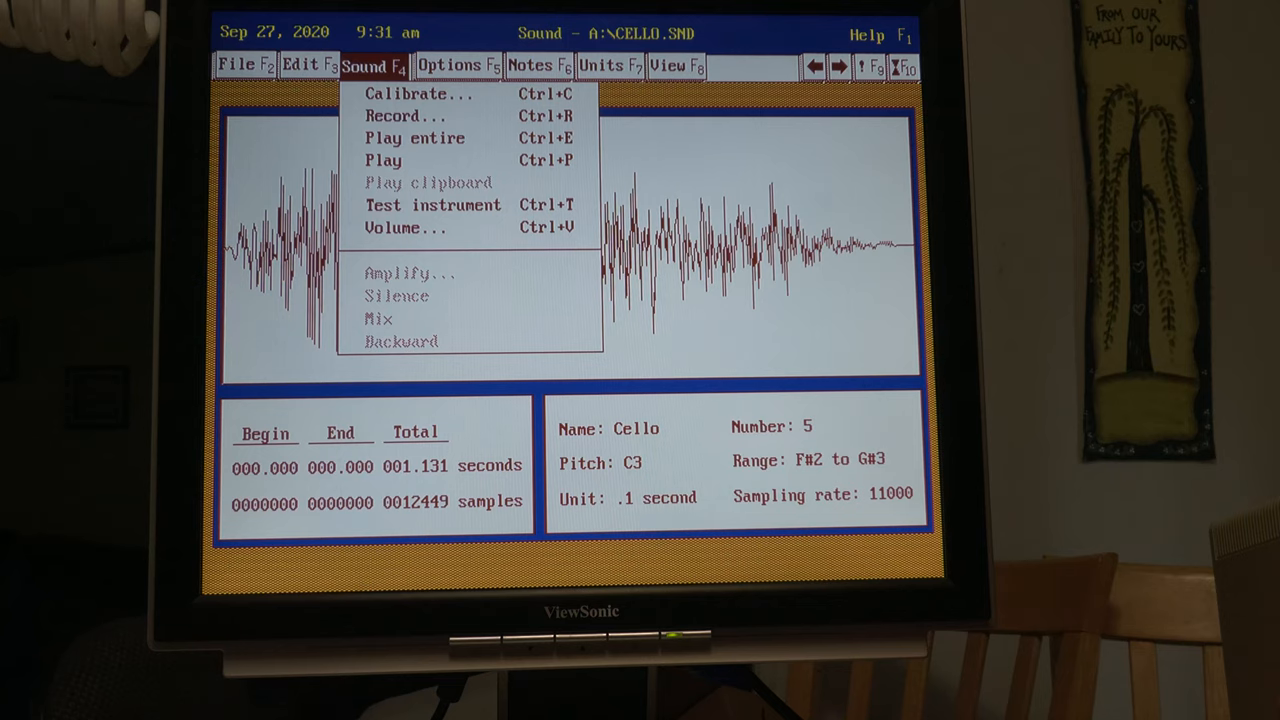
pyautogui.moveTo(384, 160)
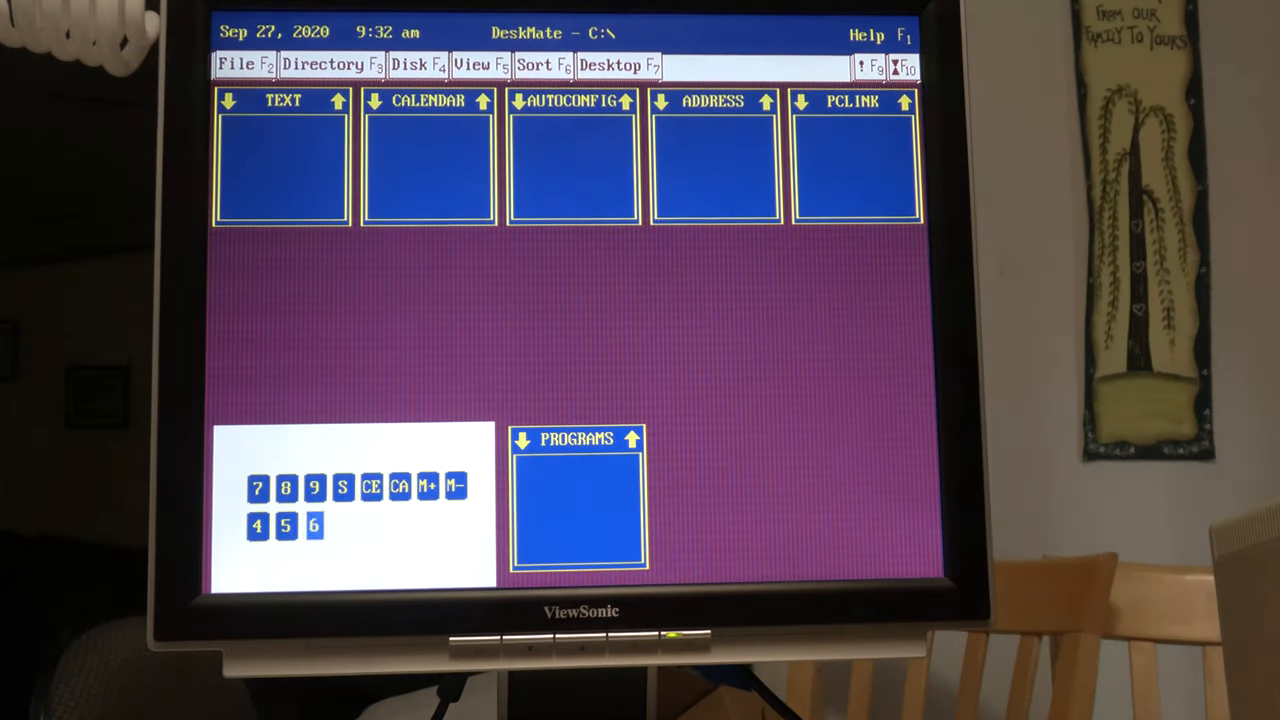
# - Run MUSIC.PDM via File > Run to start the DeskMate Music program
pyautogui.click(240, 65)
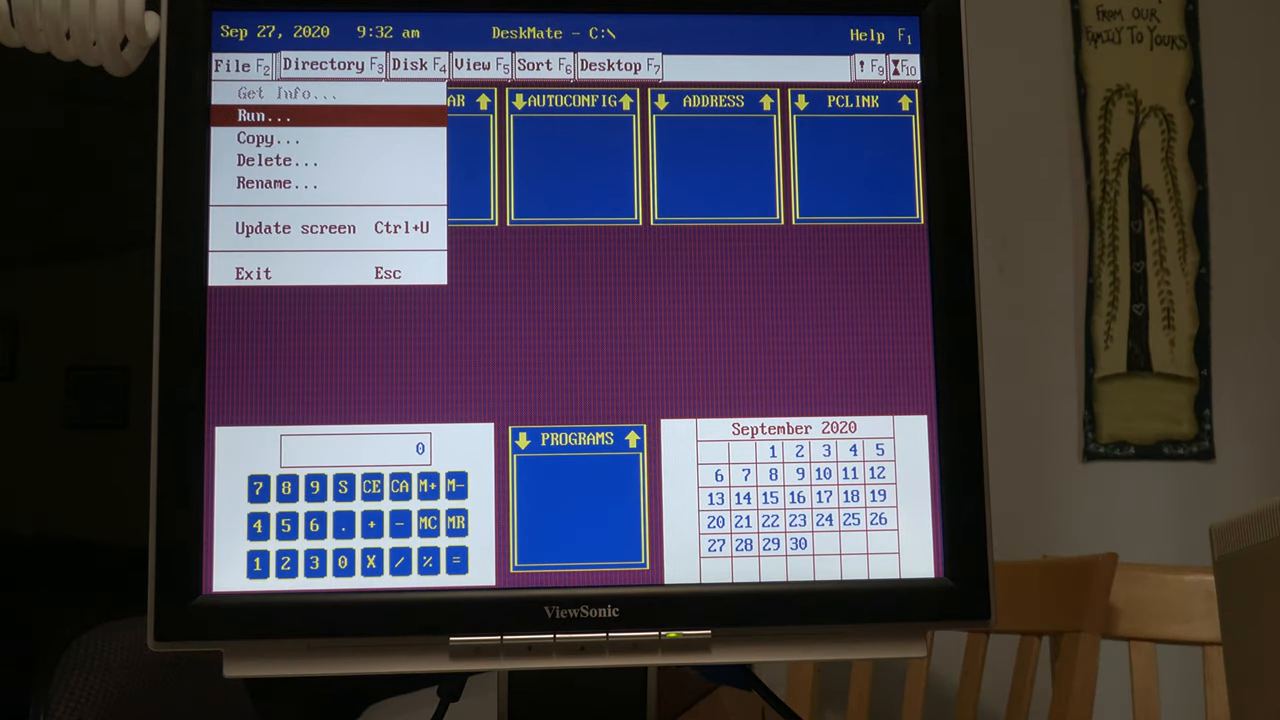
pyautogui.click(264, 115)
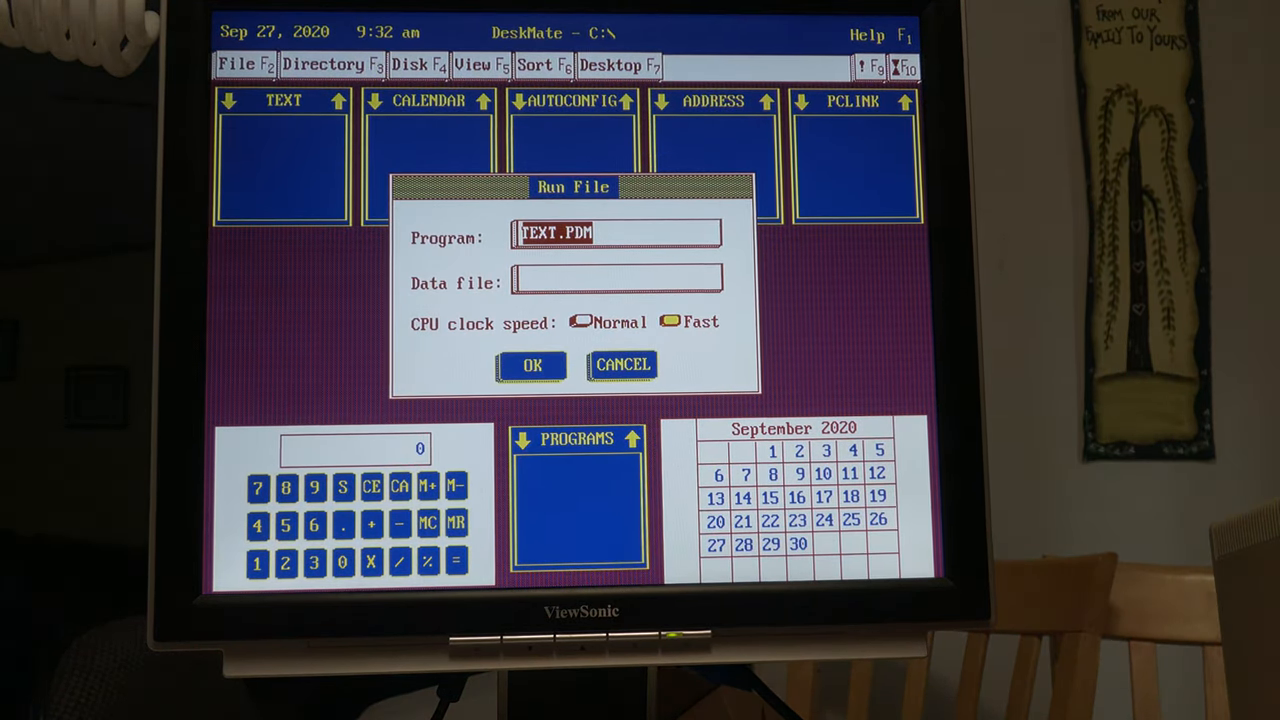
pyautogui.write('M')
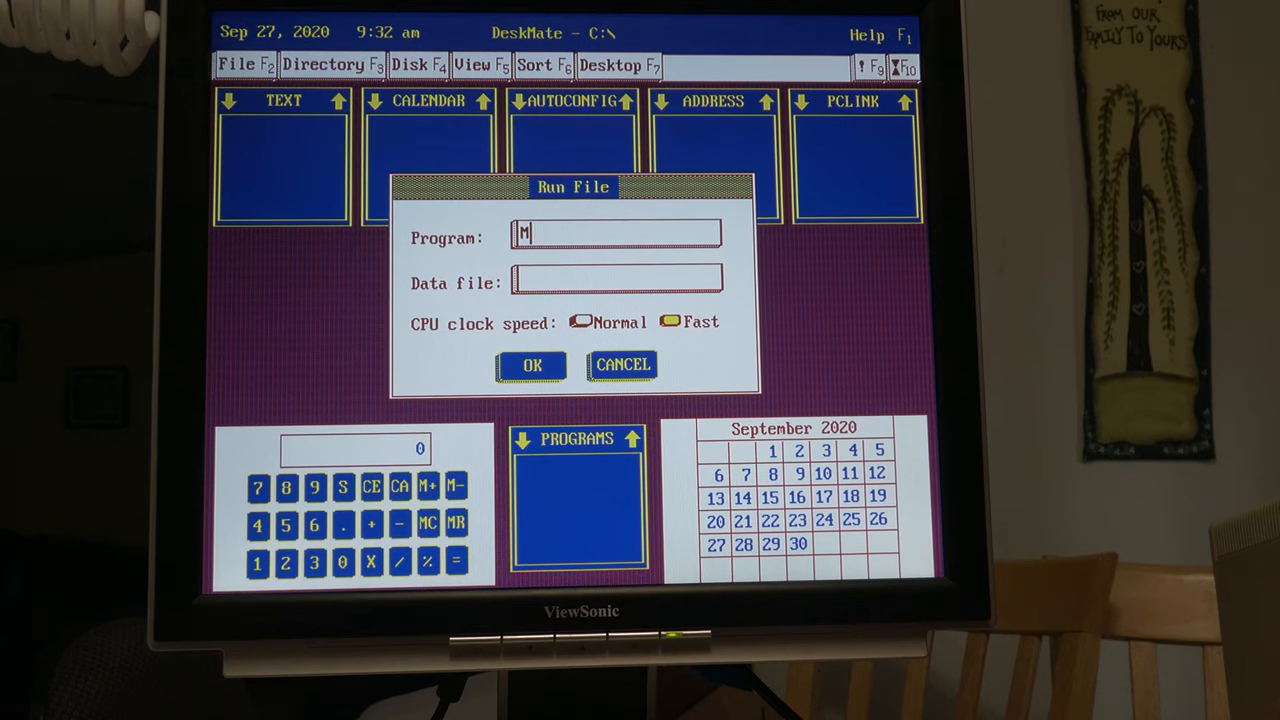
pyautogui.write('USIC.PDF')
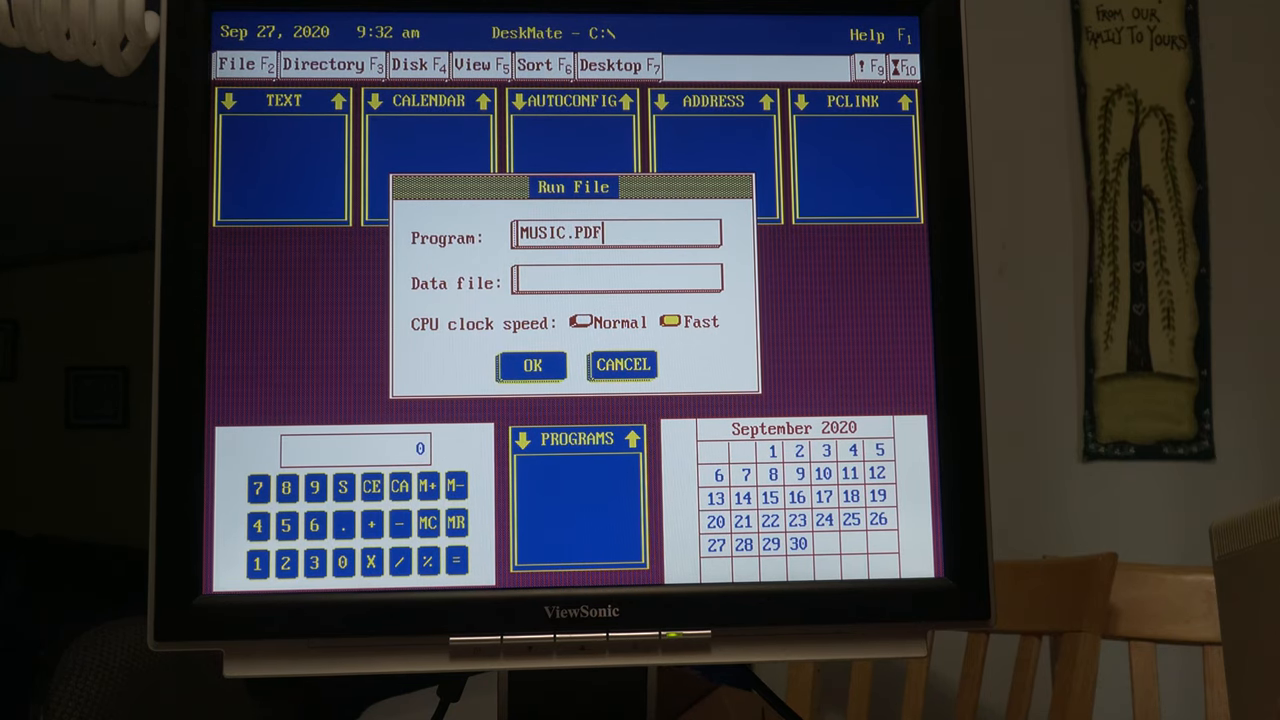
pyautogui.write('M')
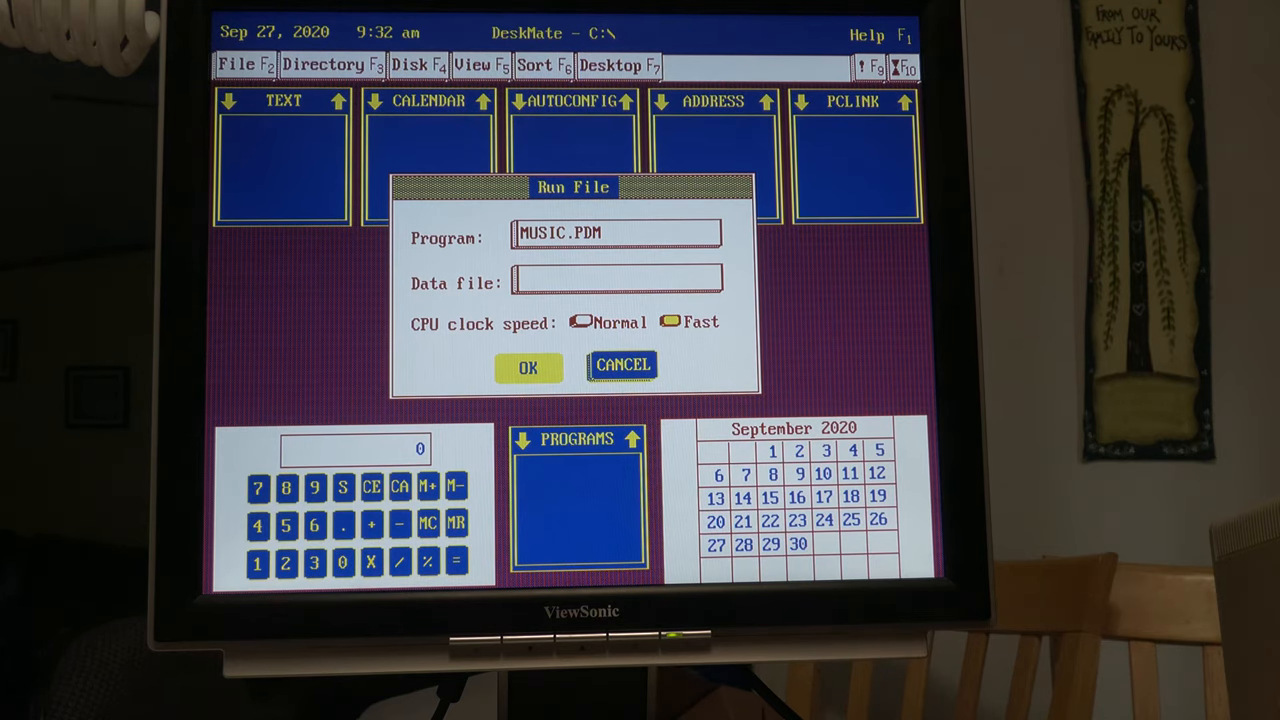
pyautogui.click(528, 367)
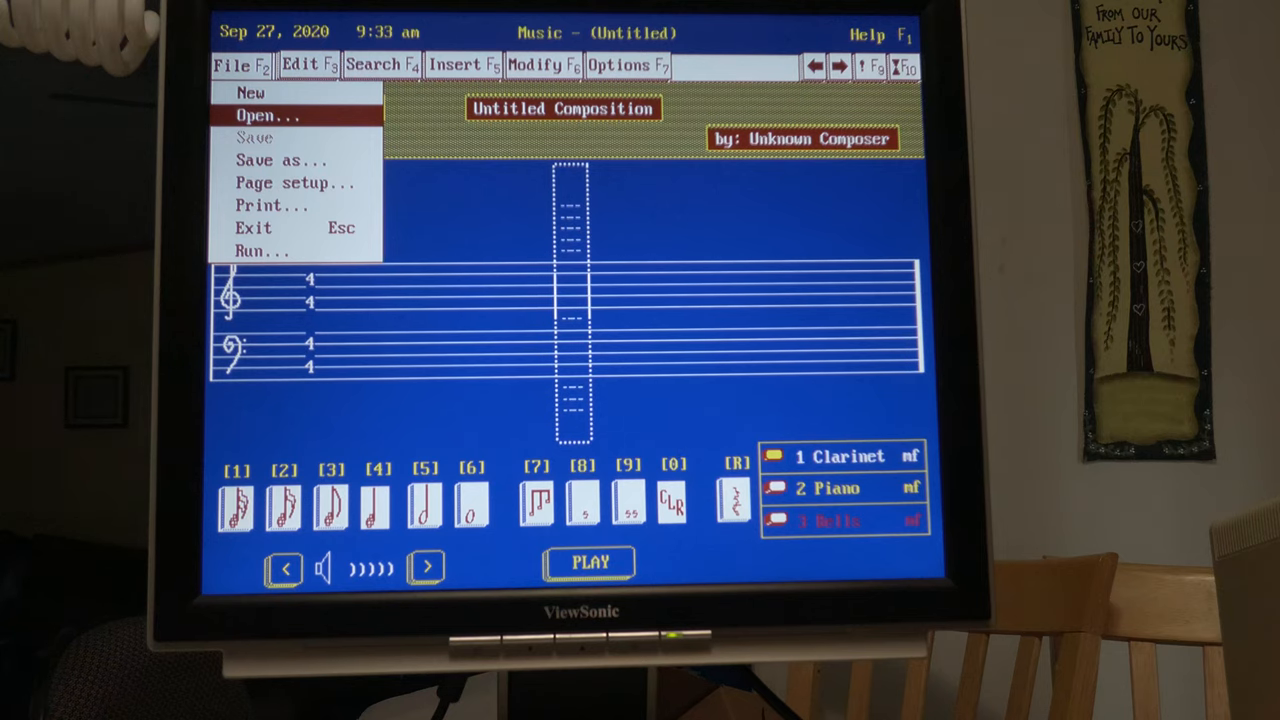
# - Load BACH.SNG from the floppy in drive A into DeskMate Music
pyautogui.click(266, 115)
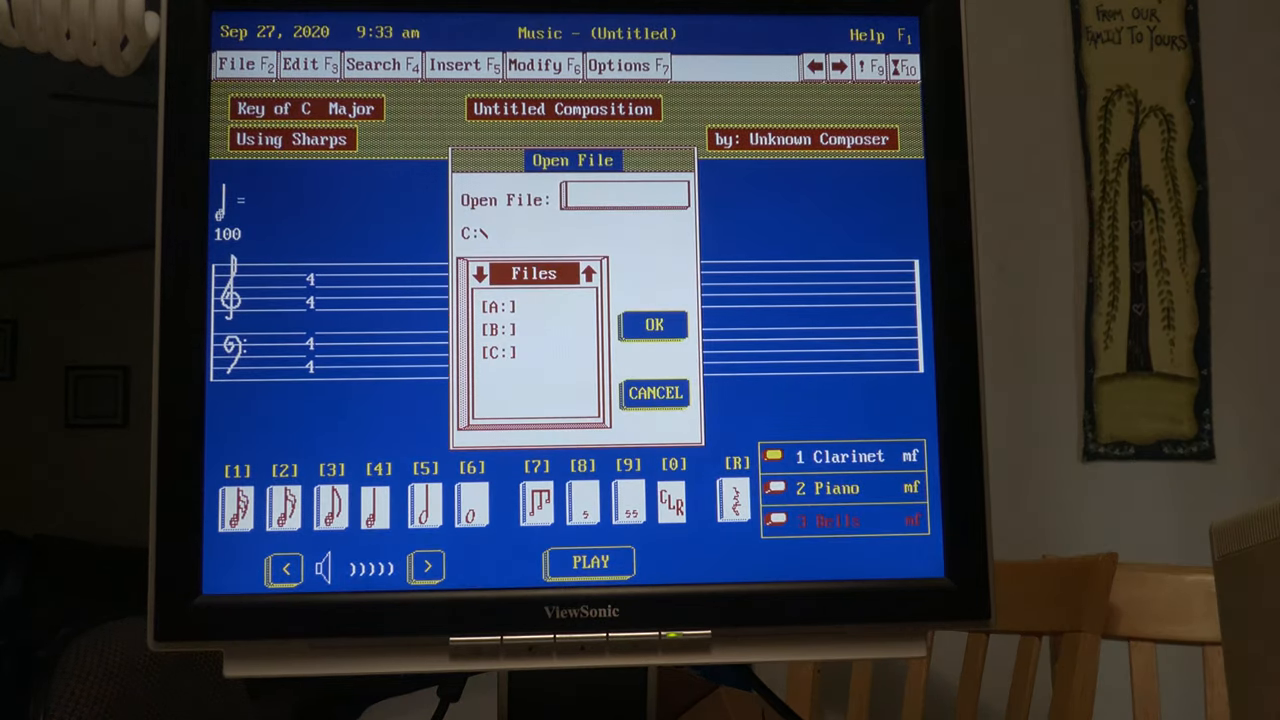
pyautogui.doubleClick(497, 305)
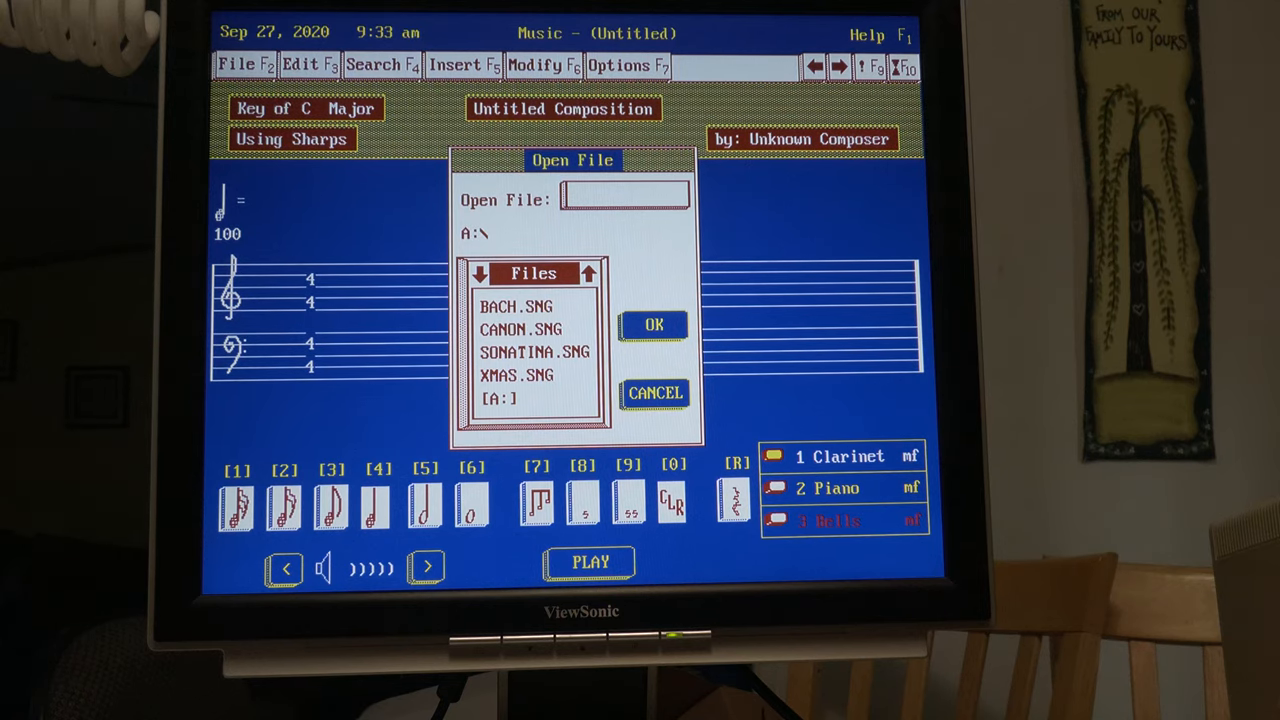
pyautogui.click(515, 306)
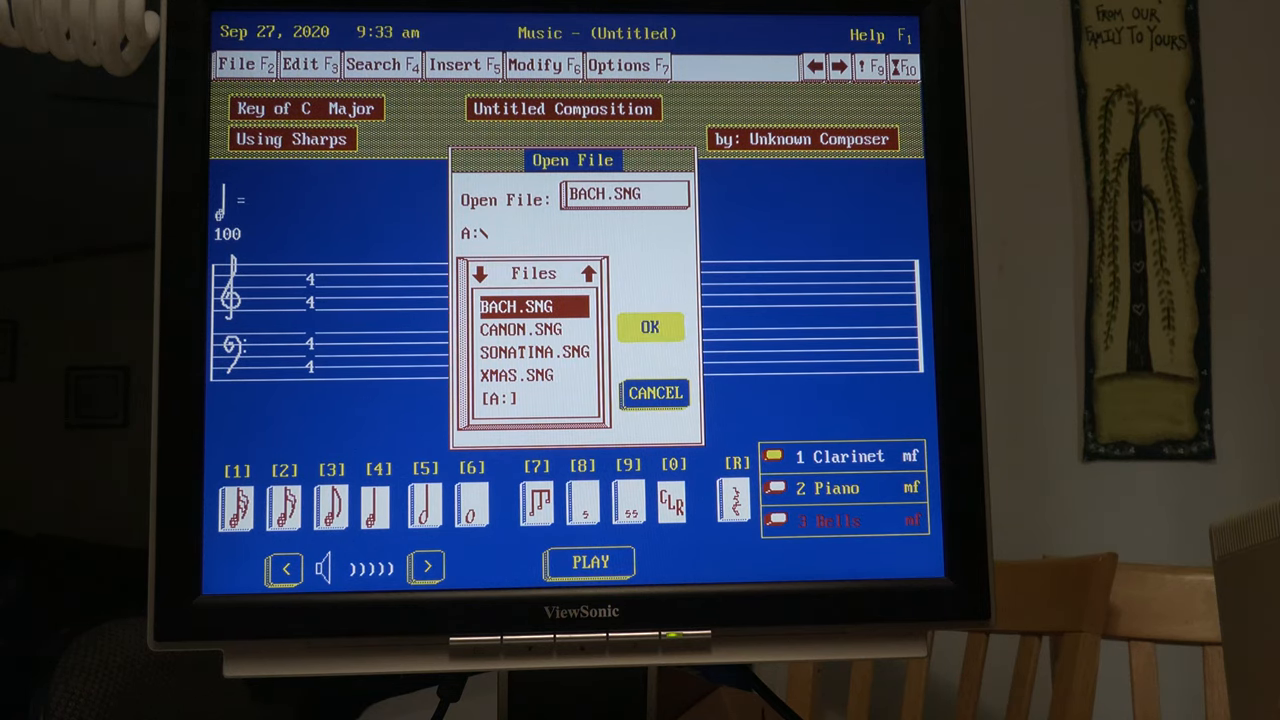
pyautogui.click(649, 327)
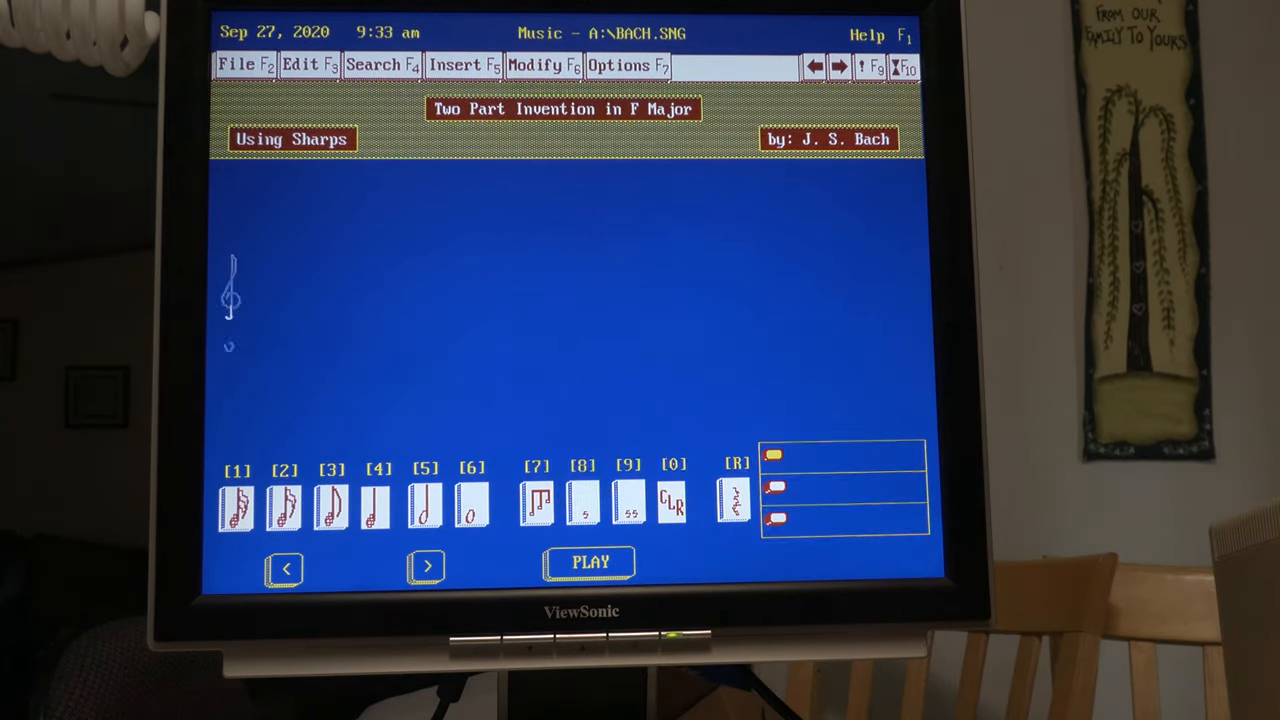
# - Start playback of Bach's Two Part Invention in F Major at tempo 110
pyautogui.click(589, 561)
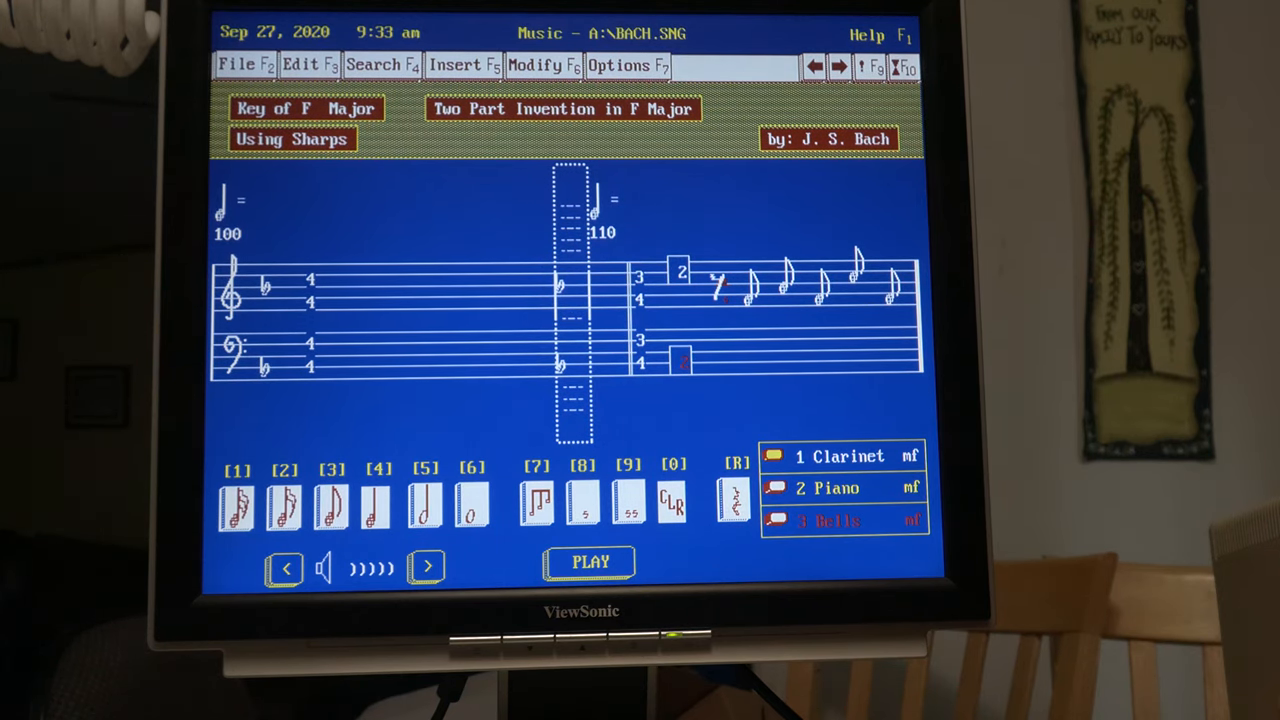
pyautogui.click(586, 564)
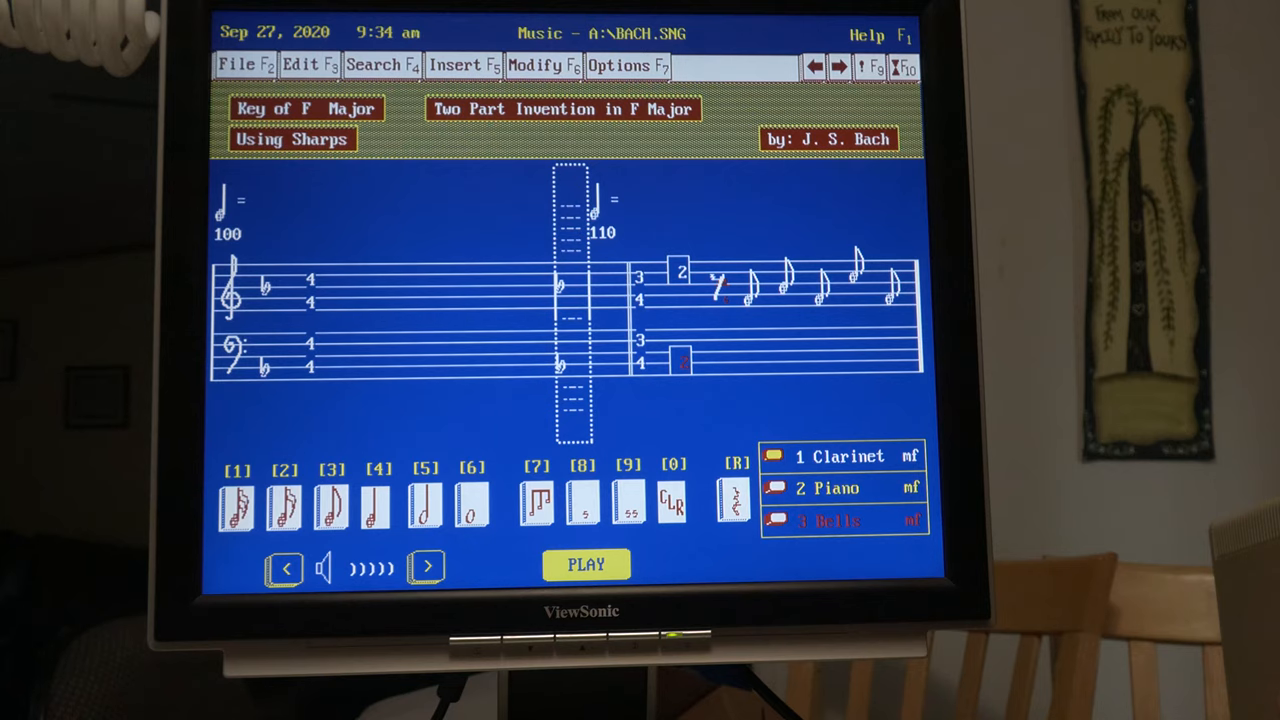
pyautogui.click(585, 565)
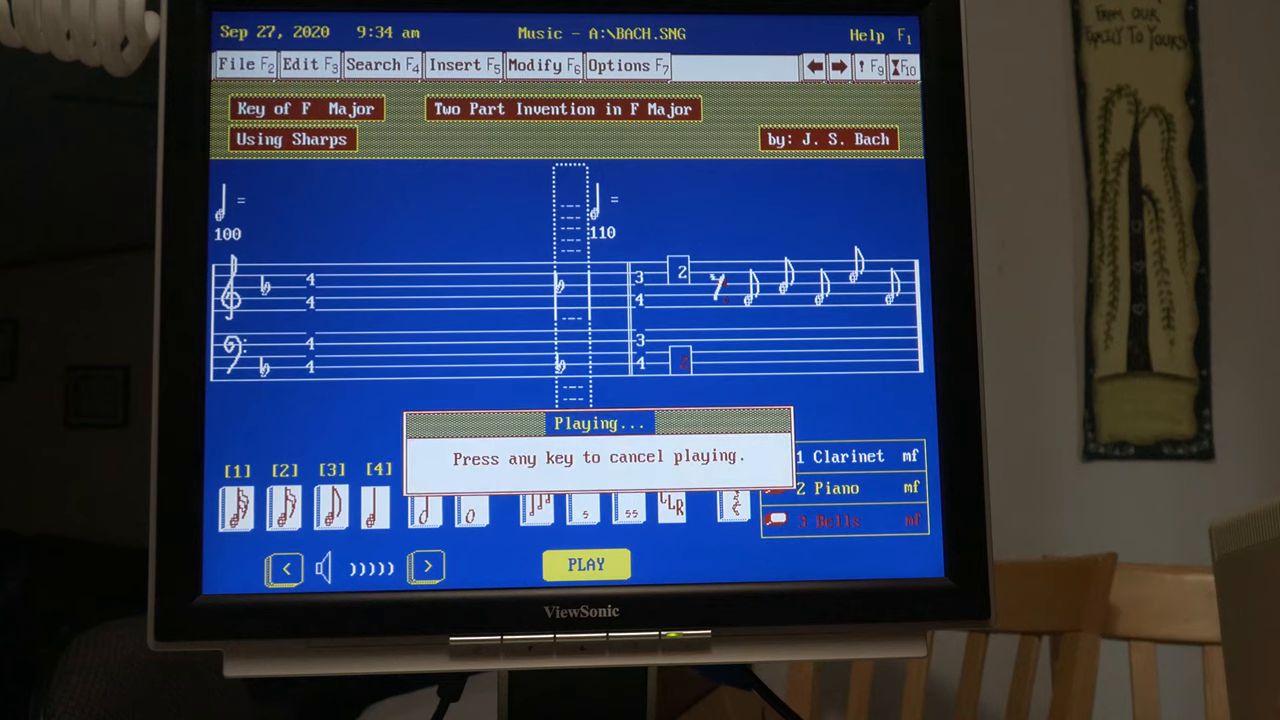